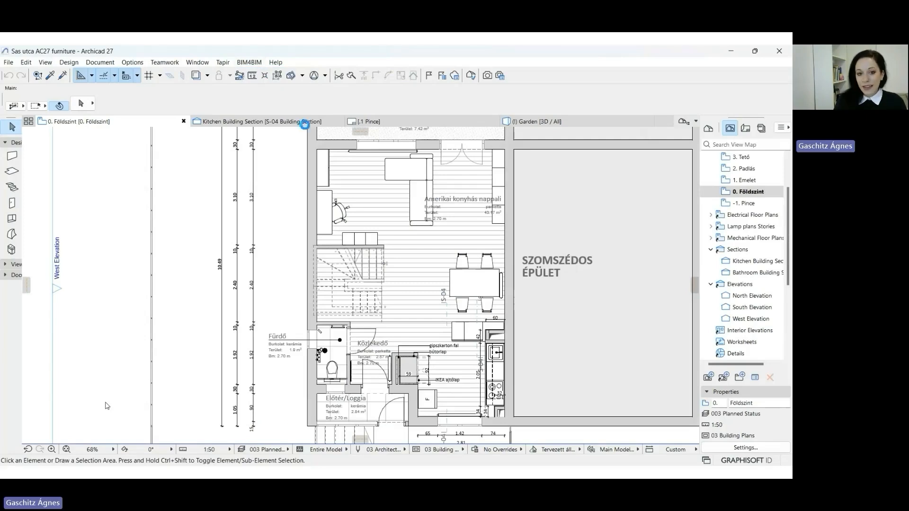
- Upload the plan to the TEST project through BIM4BIM and confirm the success message
click(248, 62)
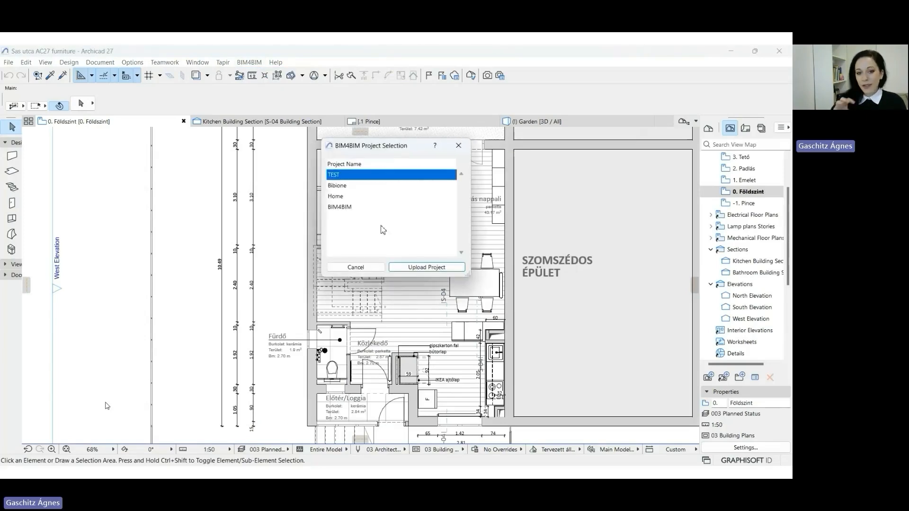
mouse_move(426, 267)
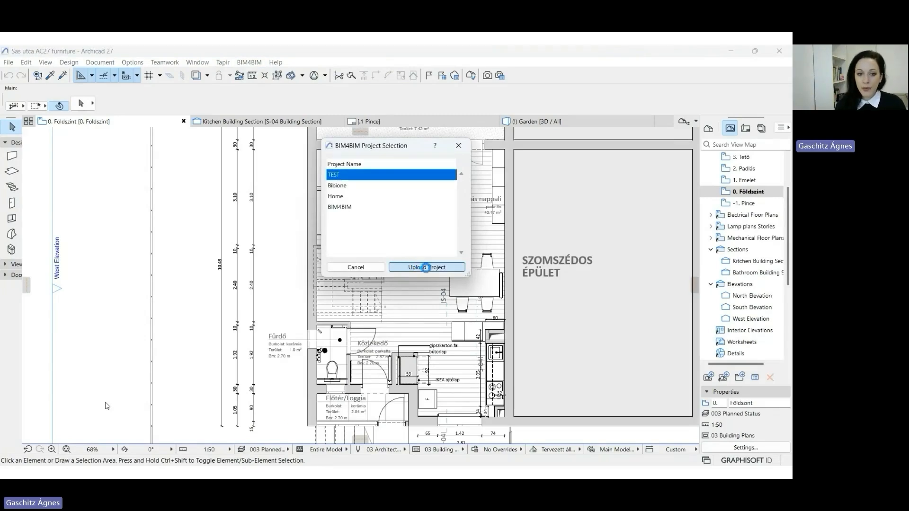
click(426, 267)
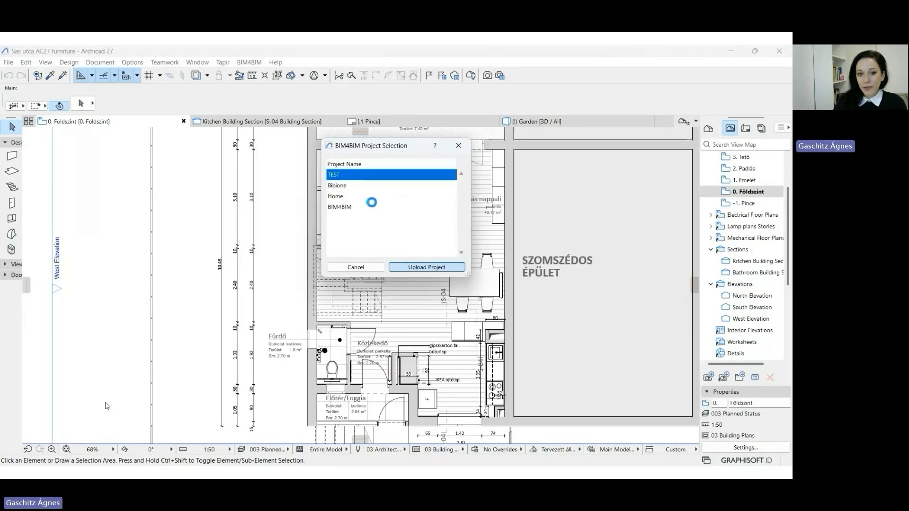
click(426, 267)
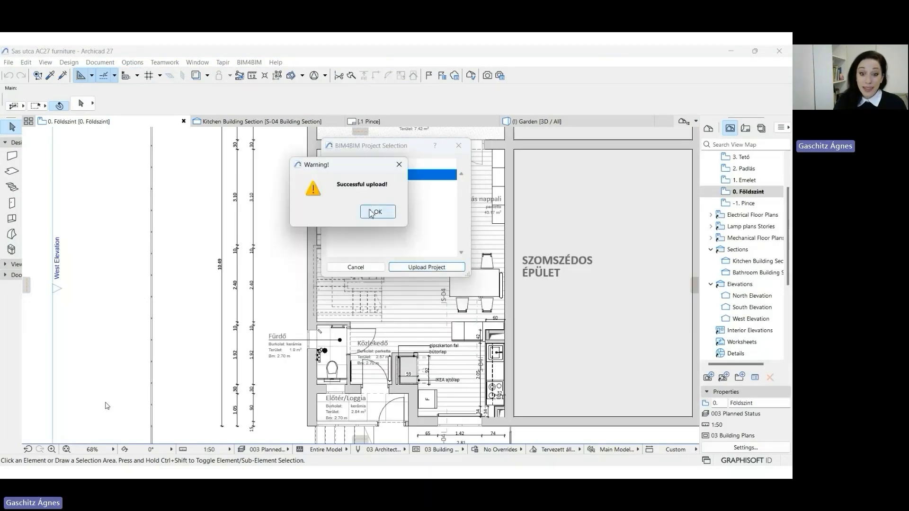
click(376, 211)
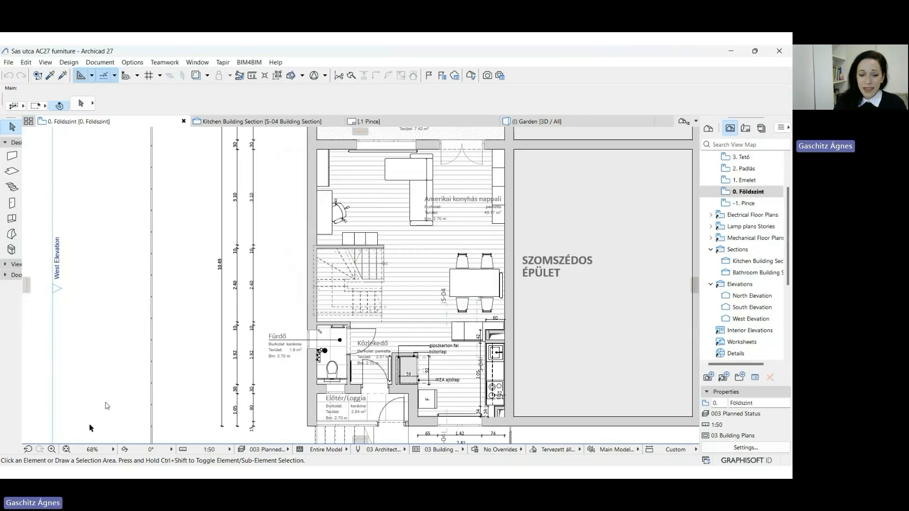
- Open the TEST project page listing the furniture plan audit scored 7.4
click(249, 62)
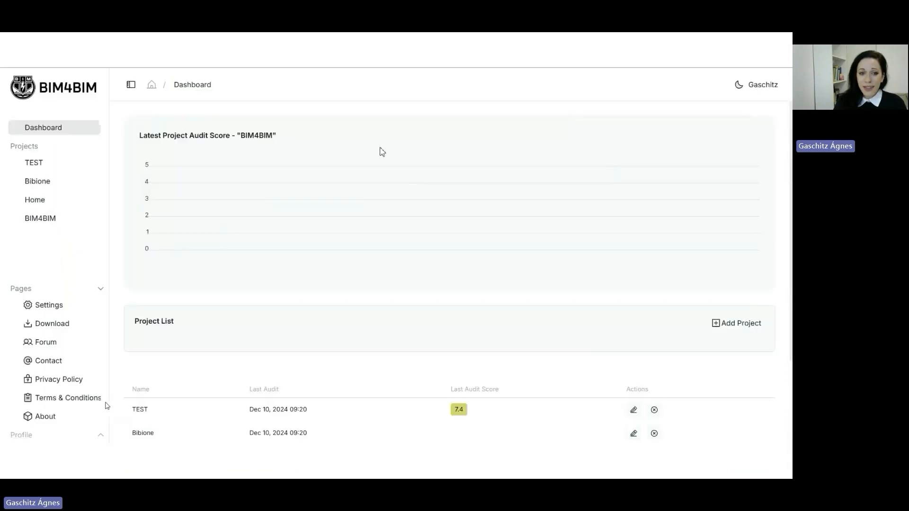
mouse_move(86, 157)
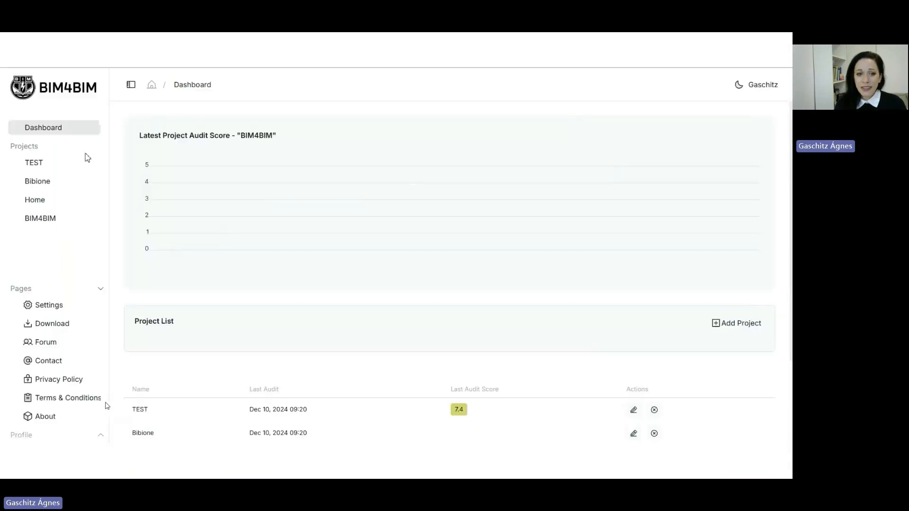
click(33, 162)
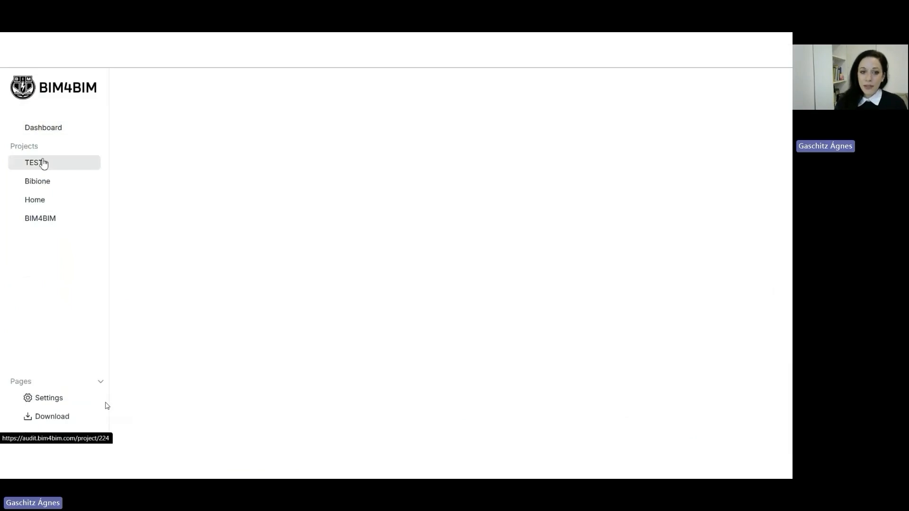
click(34, 162)
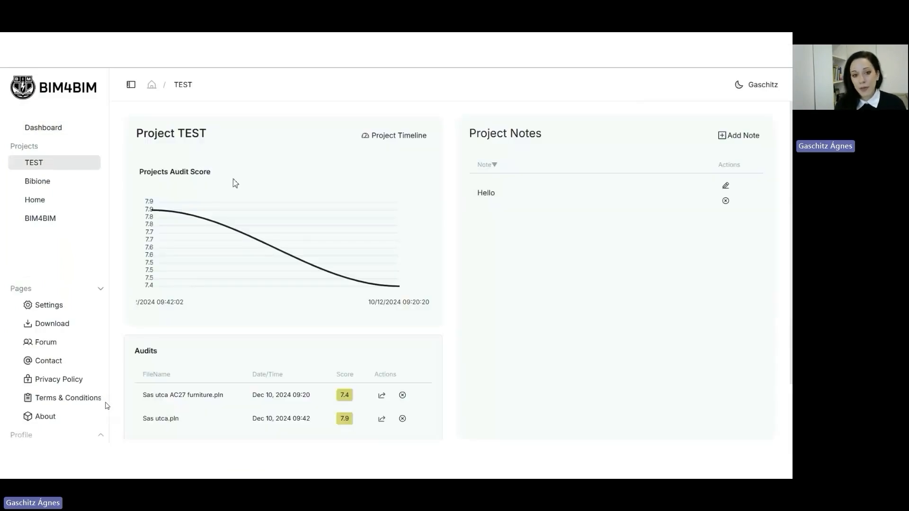
mouse_move(152, 209)
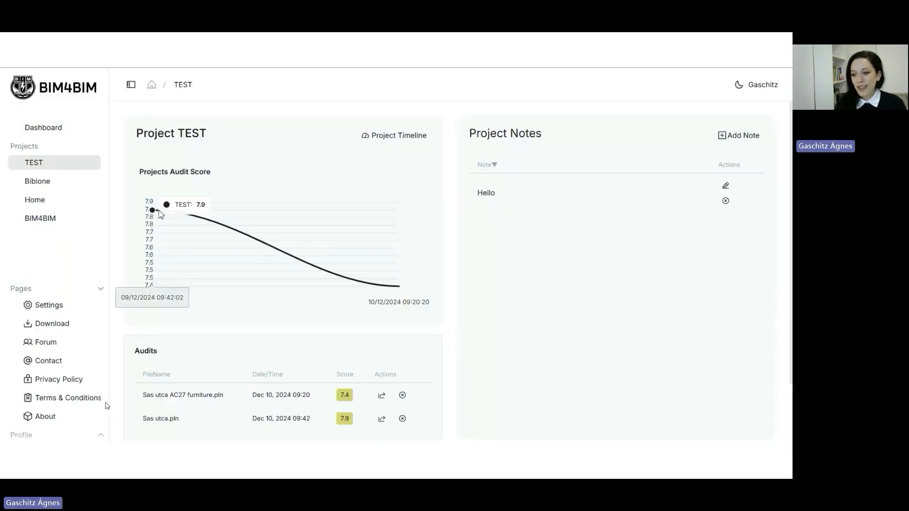
mouse_move(384, 307)
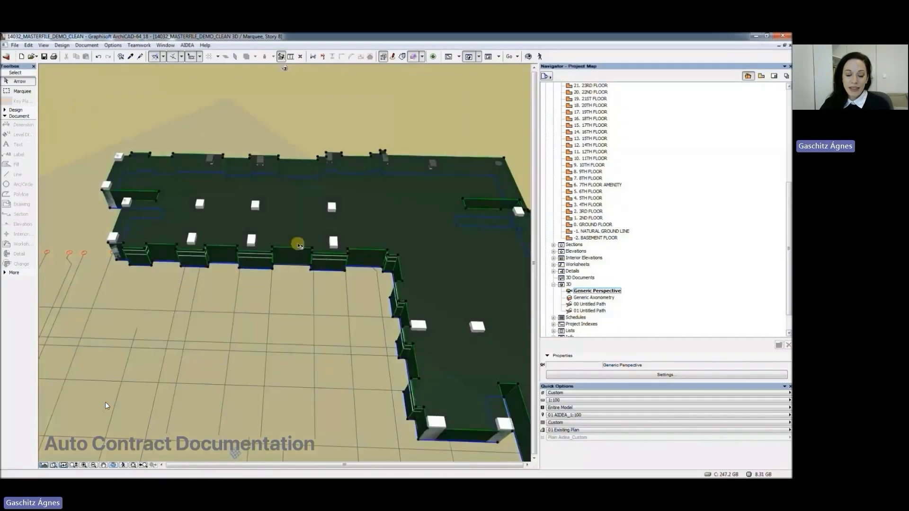
- Accept the typical floor assignments and mark Unit Layouts for generated views and layouts
double_click(590, 171)
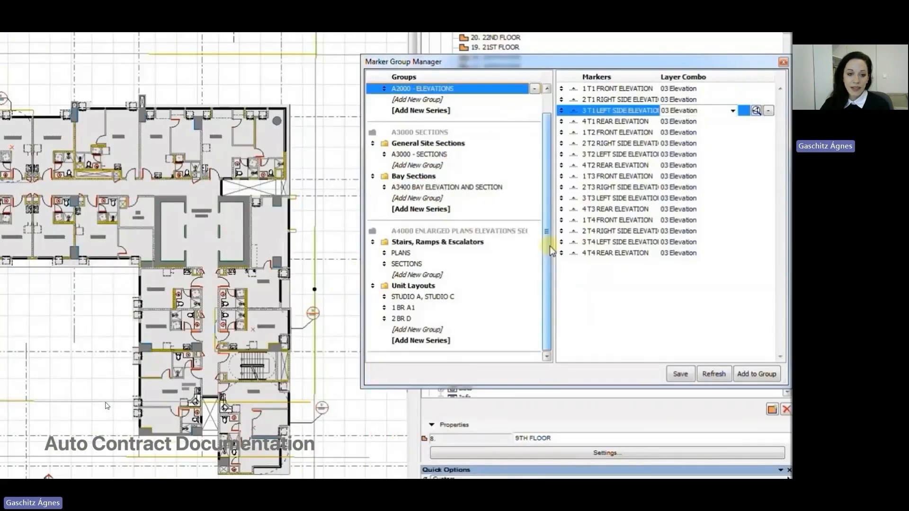
click(403, 308)
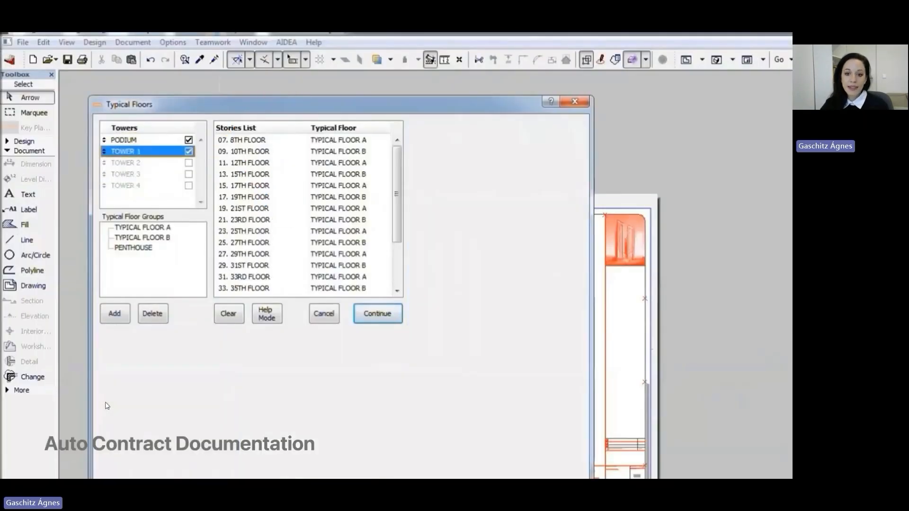
click(377, 313)
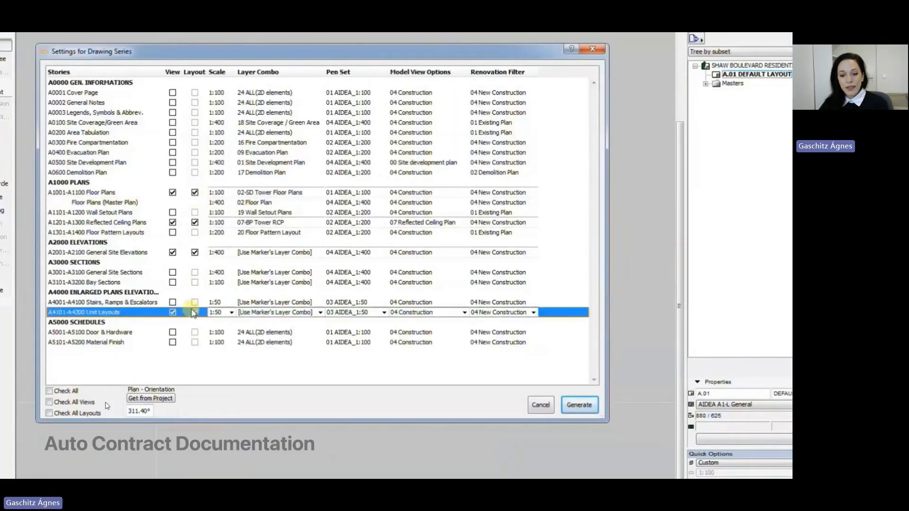
- Generate the documentation package and dismiss the 'Done creating the package' message
click(578, 404)
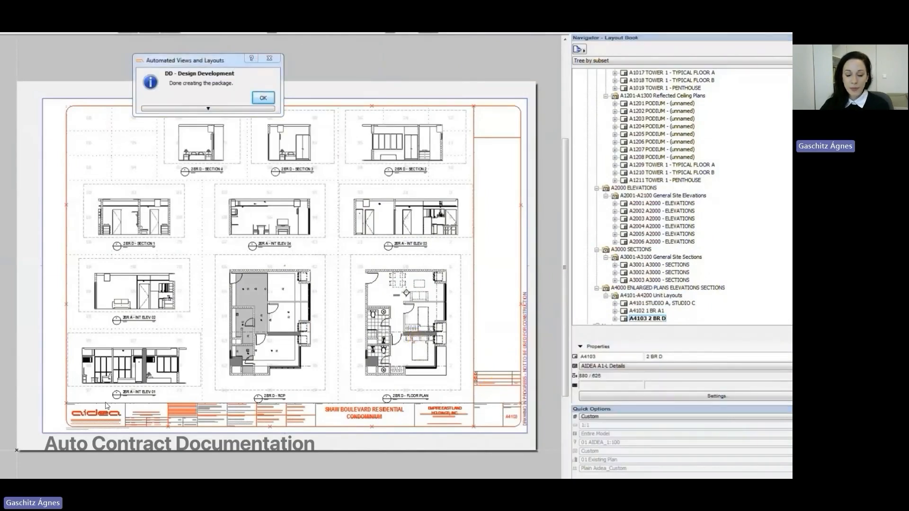
click(262, 97)
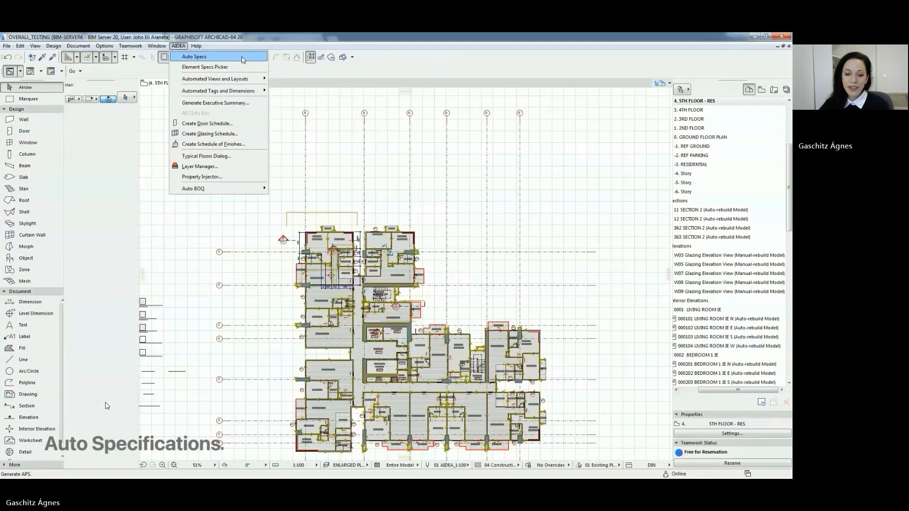
click(194, 56)
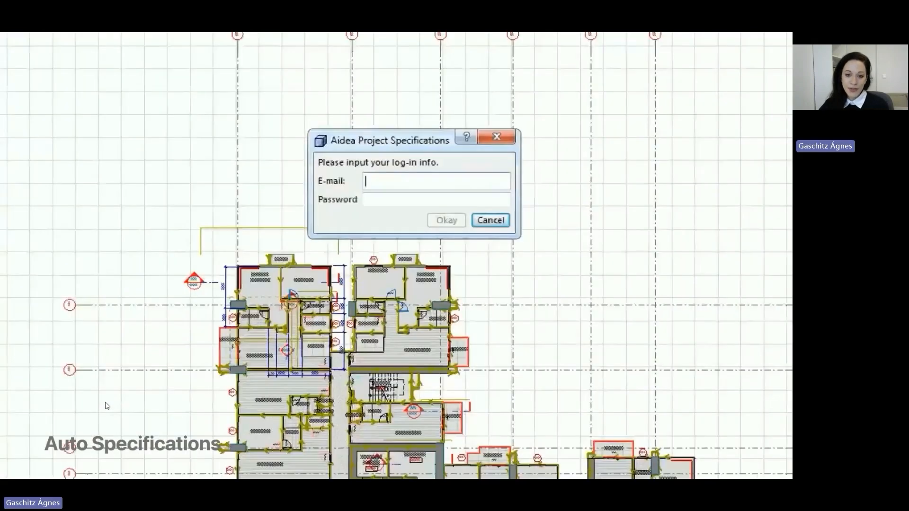
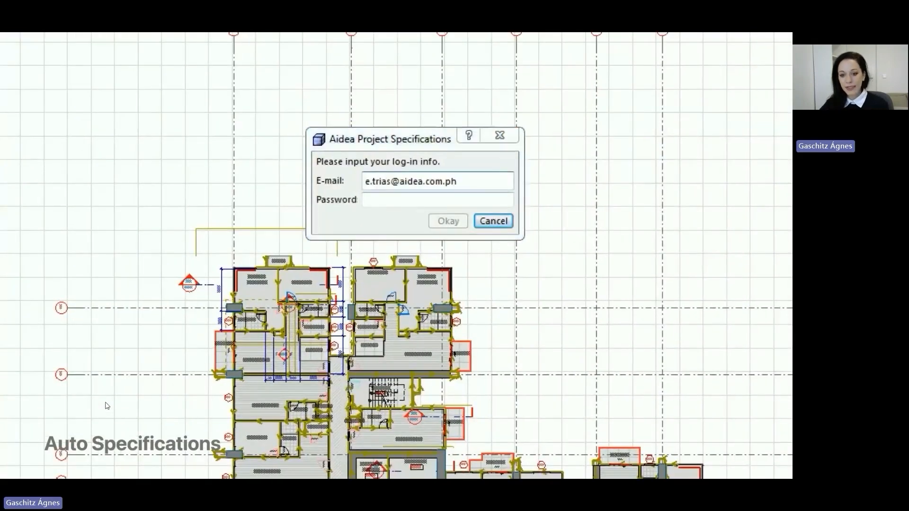
click(492, 221)
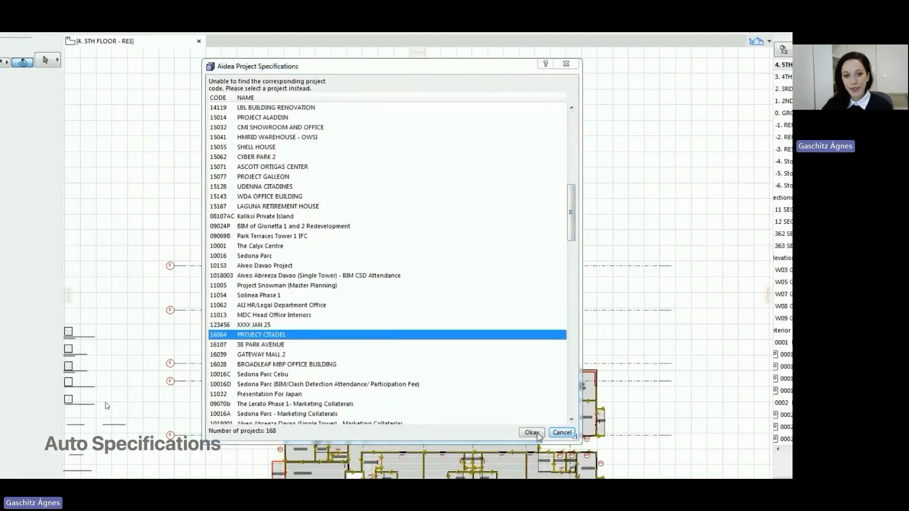
click(530, 433)
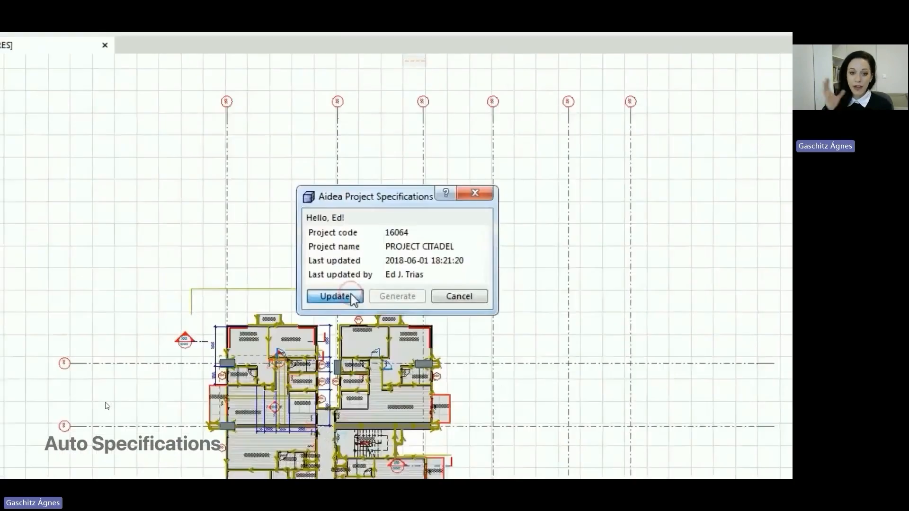
click(334, 297)
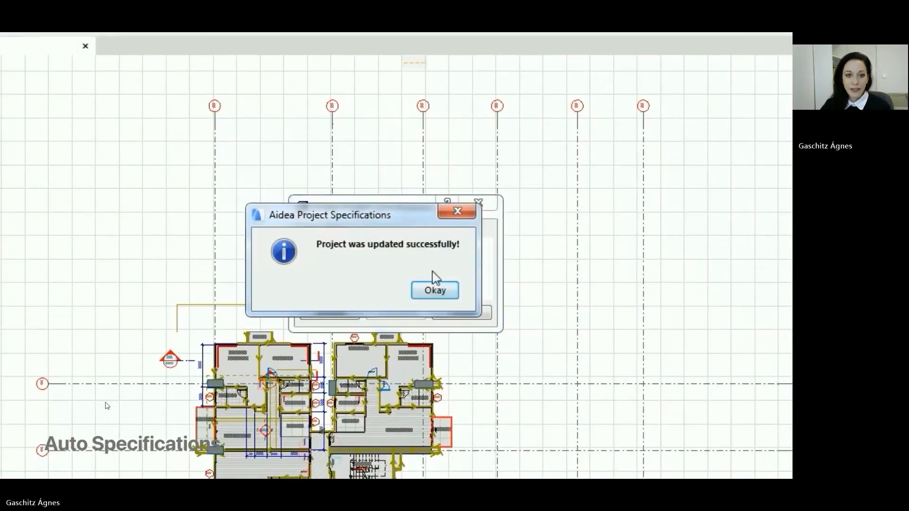
click(434, 290)
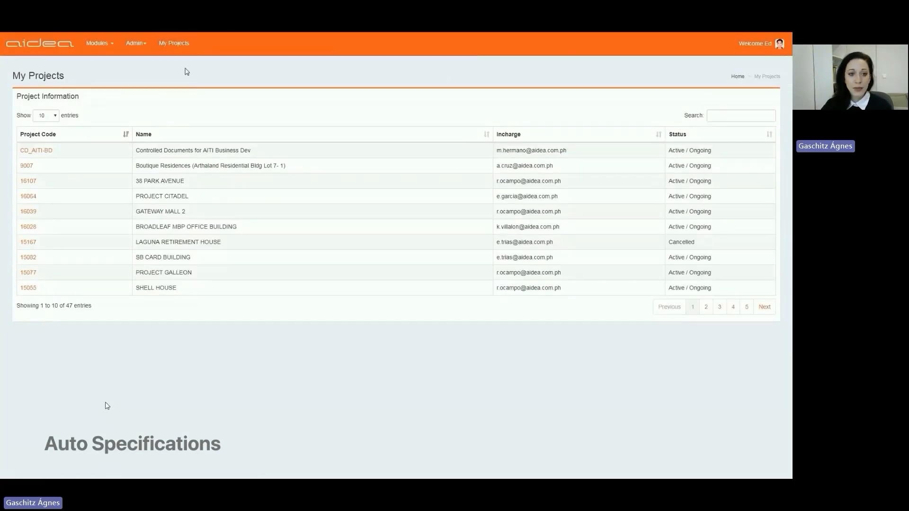
mouse_move(284, 387)
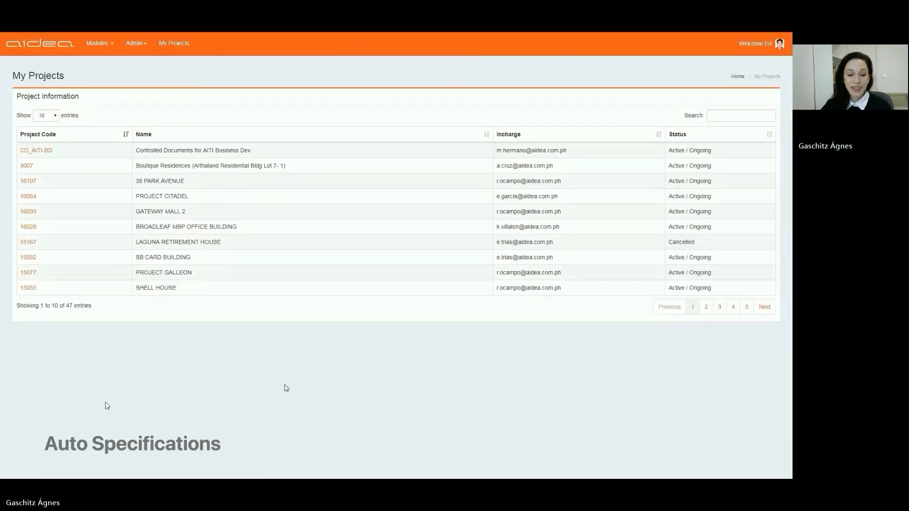
- Open PROJECT CITADEL's Material and Specs and download the 33-page specification PDF
click(28, 196)
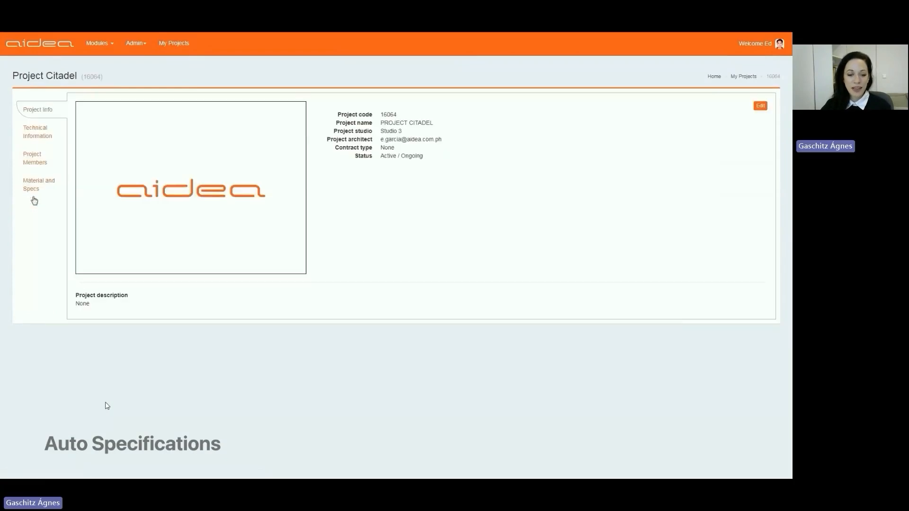
click(39, 184)
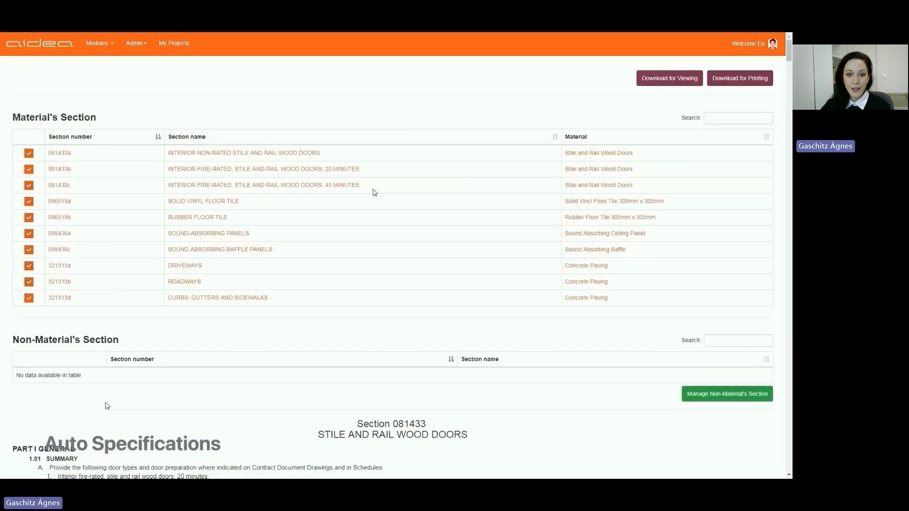
scroll(down, 3)
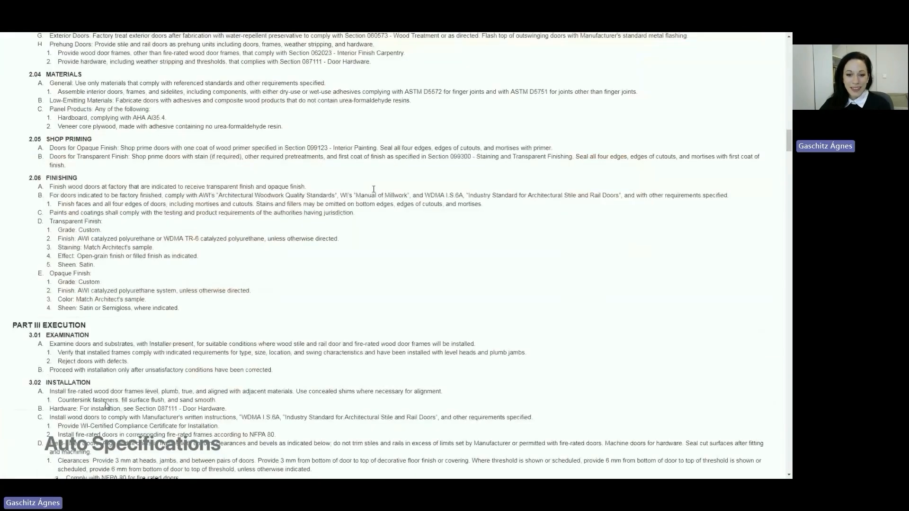
click(739, 78)
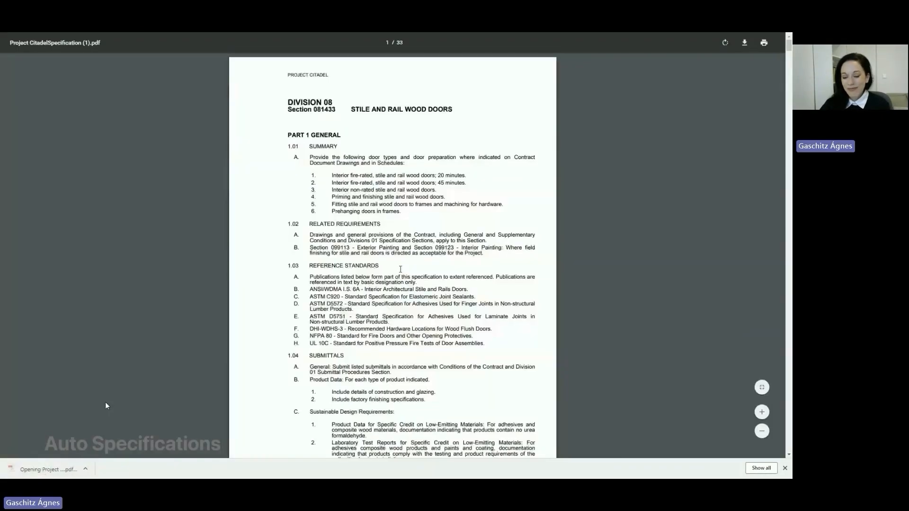
scroll(down, 3)
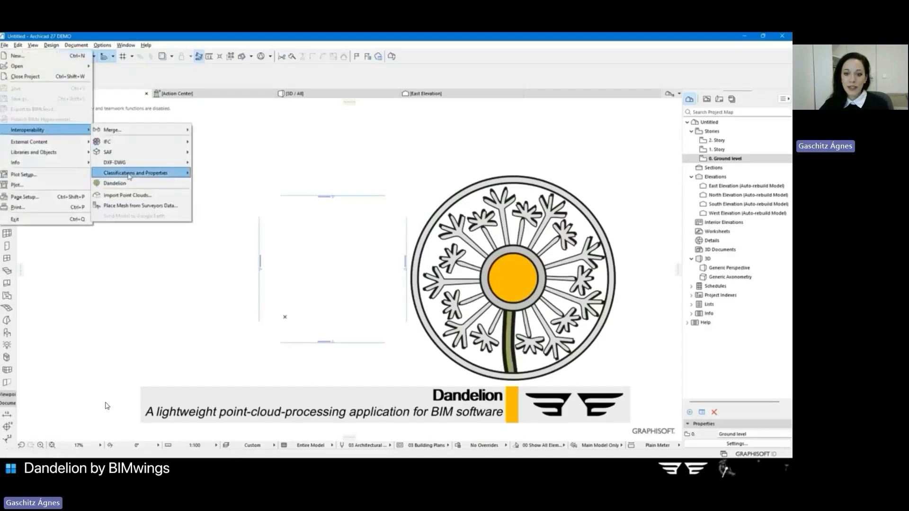
- Start Dandelion and load Apartment Building - Construction.e57 into the viewer
click(114, 183)
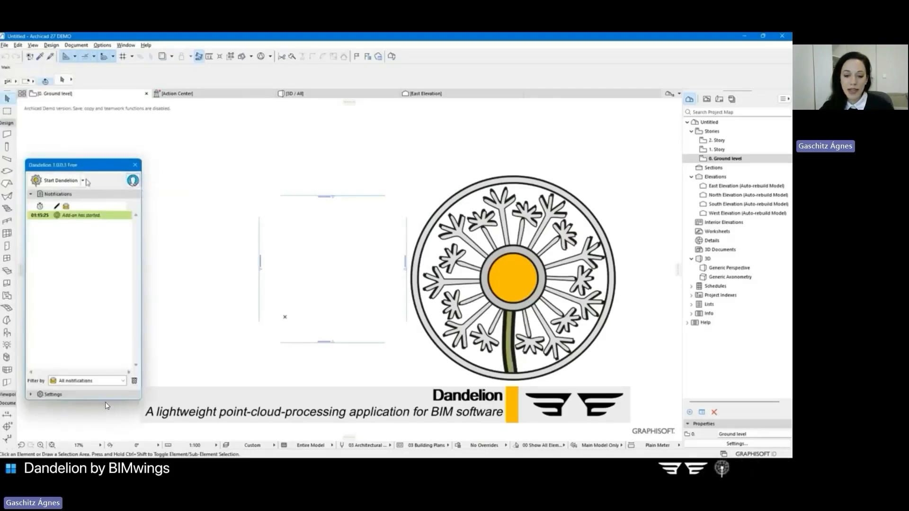
click(58, 180)
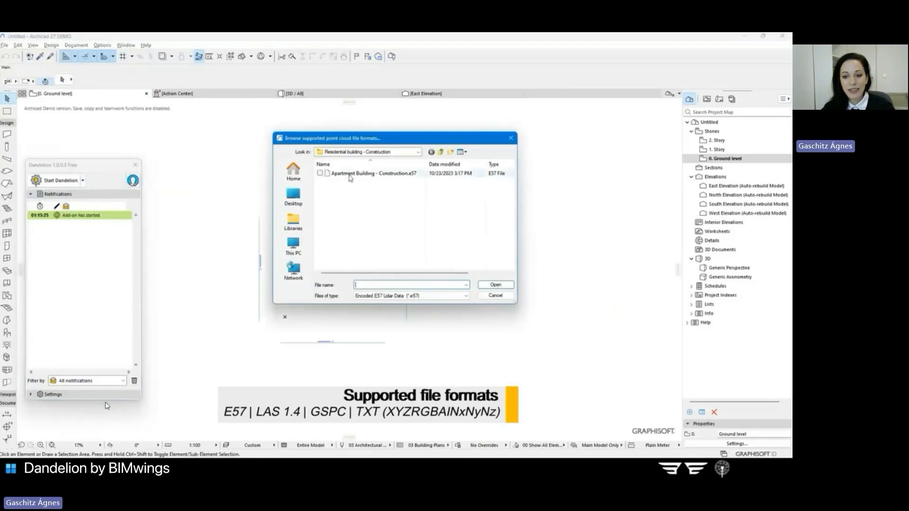
click(494, 284)
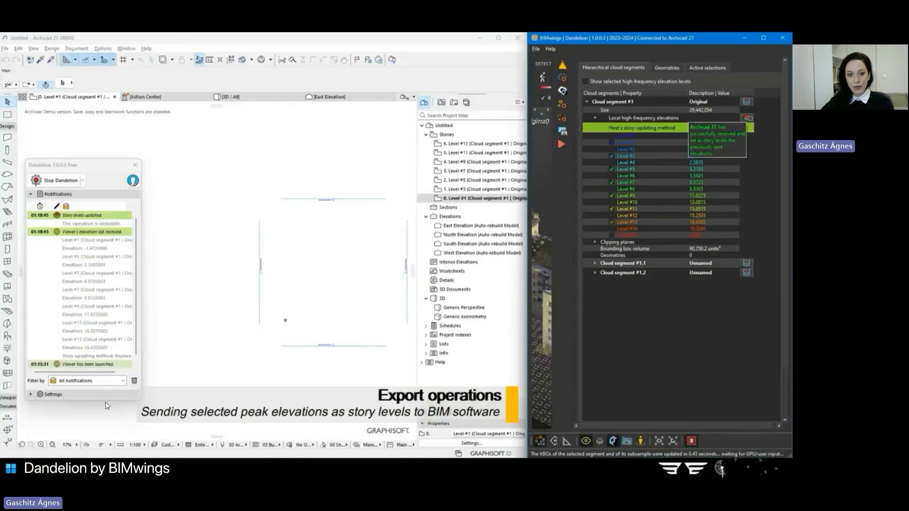
- Export the checked high-frequency elevations from Dandelion to Archicad as story levels
click(712, 126)
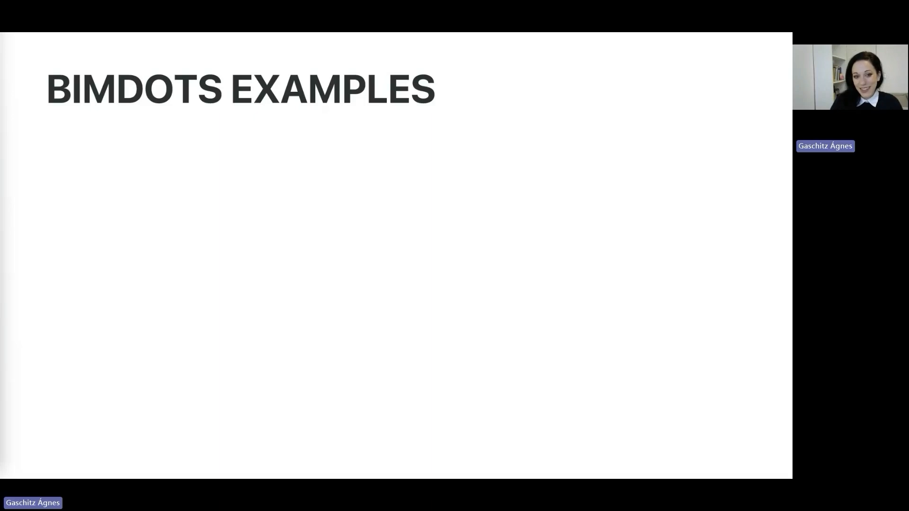
- Open the Bimdots Layer Palette and select the wall, sofa and arc lamp to find their layers
click(228, 49)
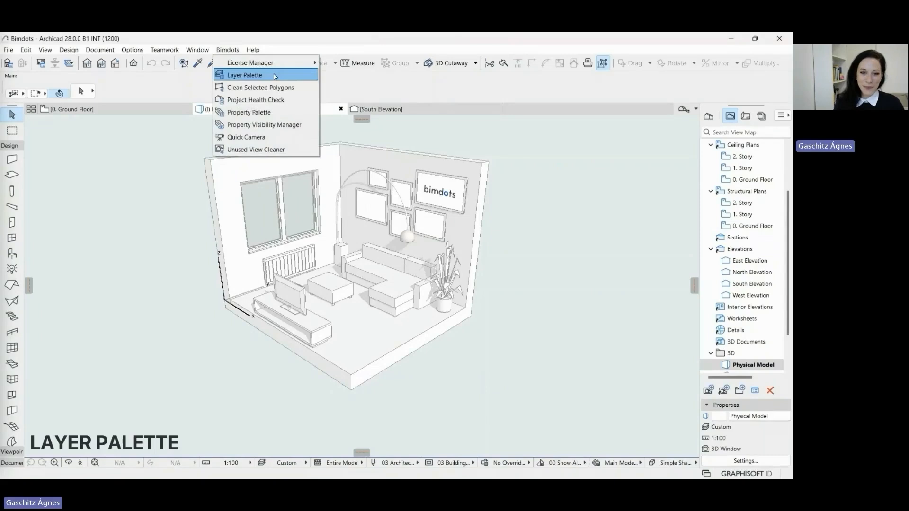
click(244, 75)
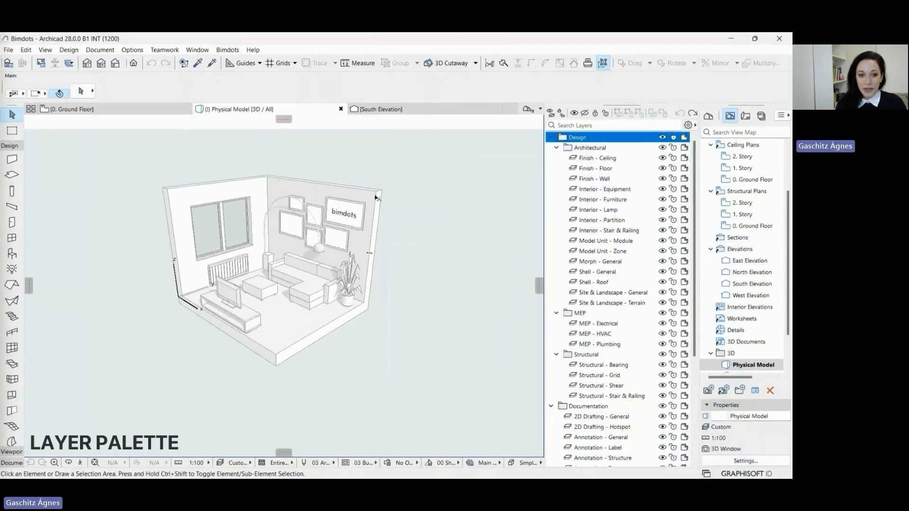
click(342, 232)
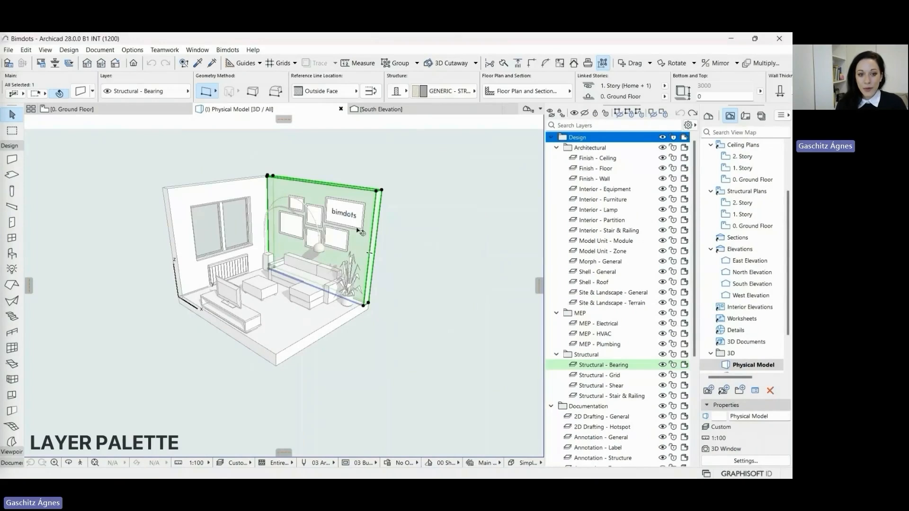
click(302, 295)
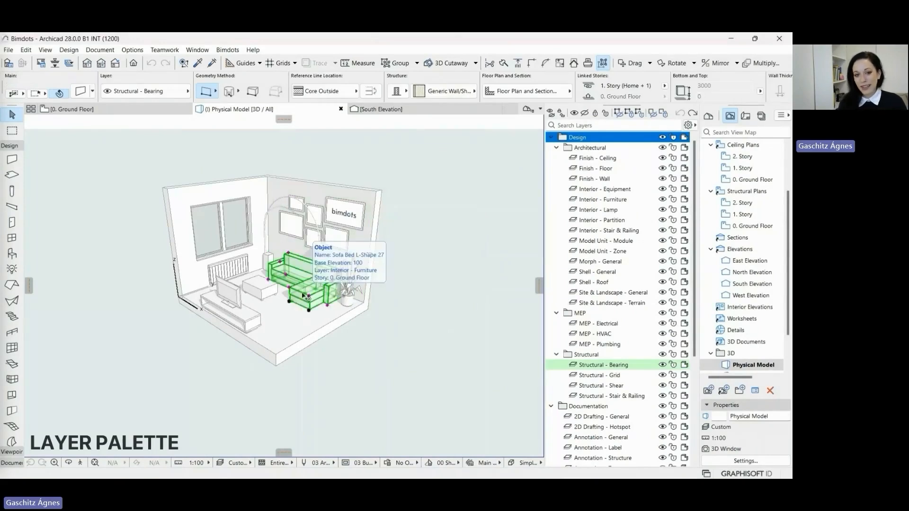
click(264, 258)
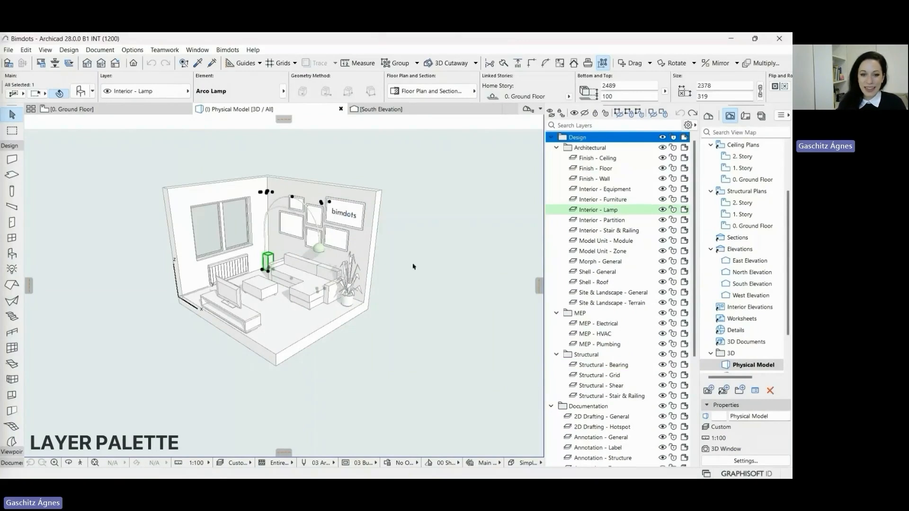
- Hide the Interior - Lamp layer and the Architectural group, then show Architectural again
click(663, 209)
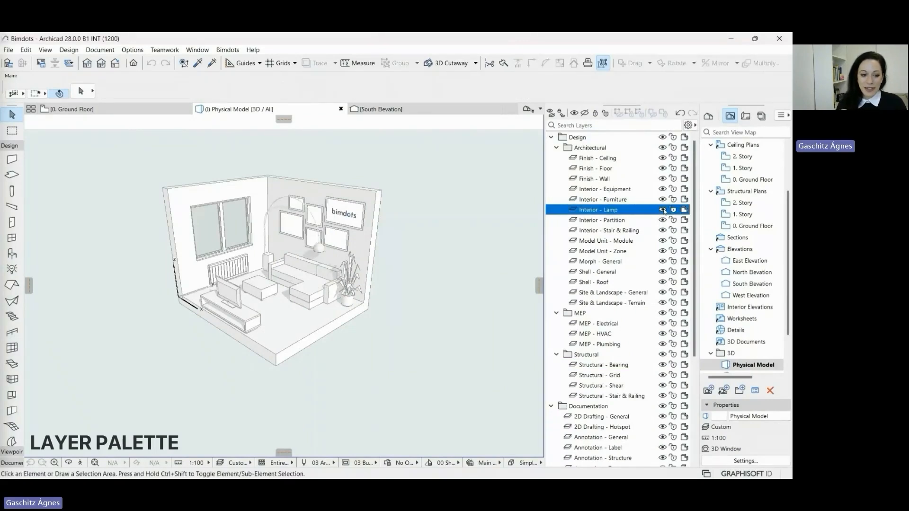
click(661, 147)
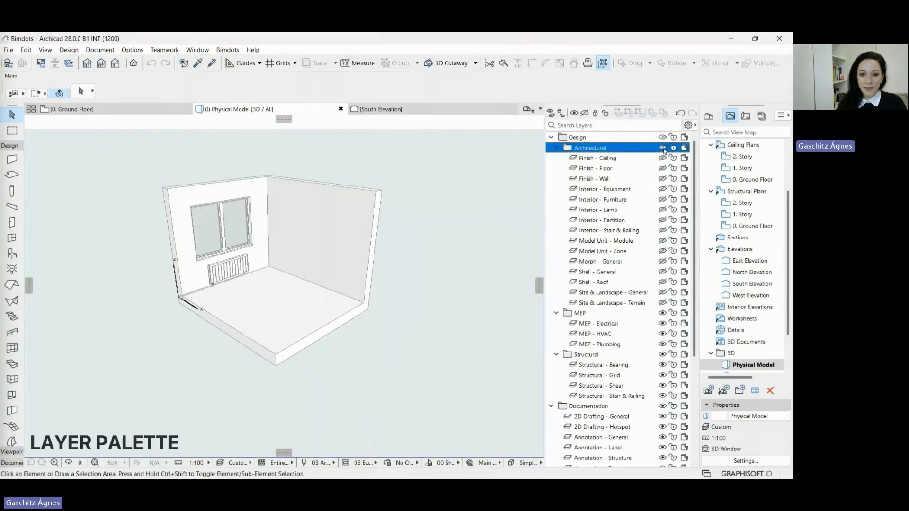
click(661, 150)
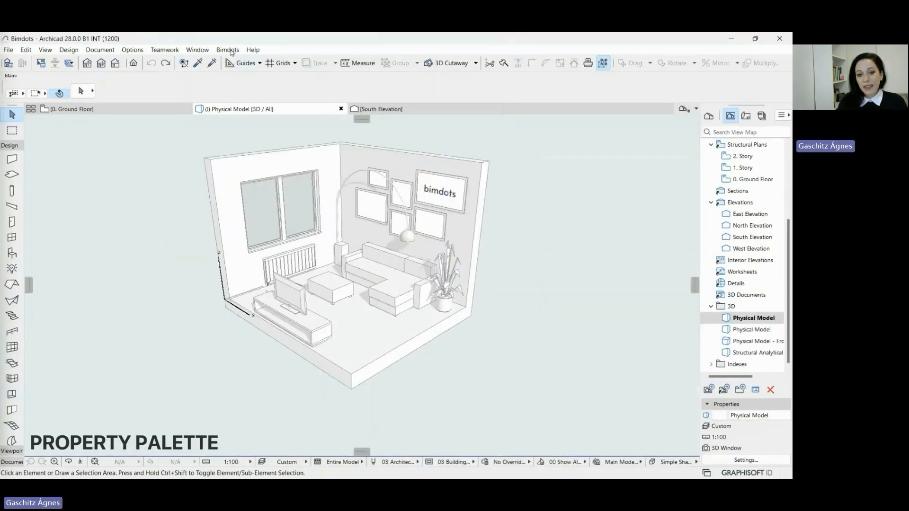
- Open the Bimdots Property Palette and select the wall and floor slab
click(227, 49)
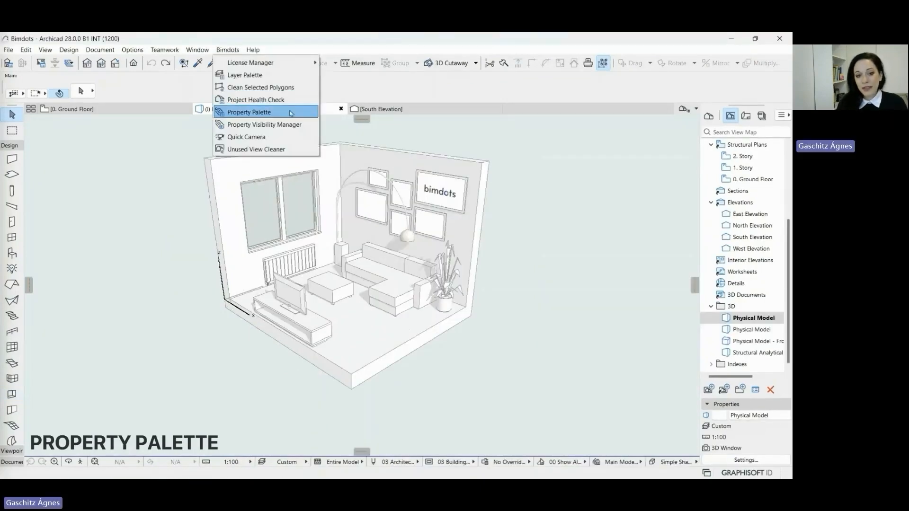
click(249, 112)
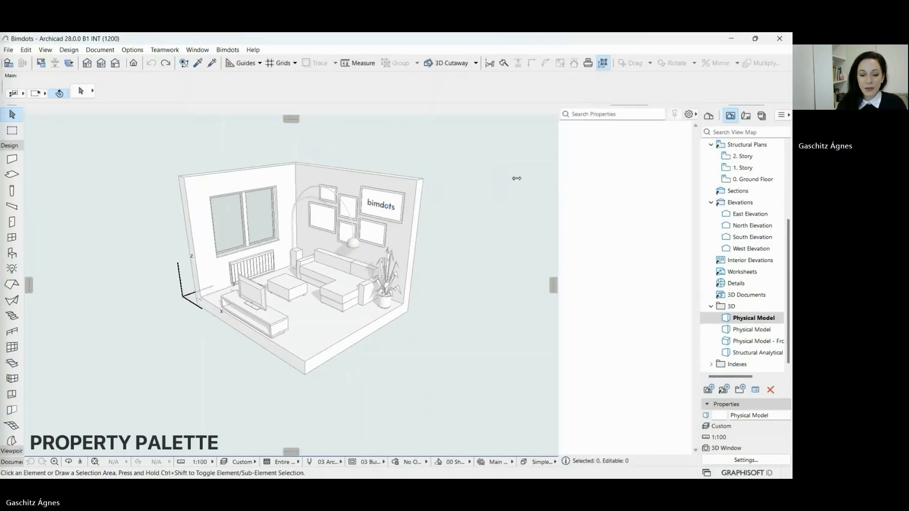
click(348, 220)
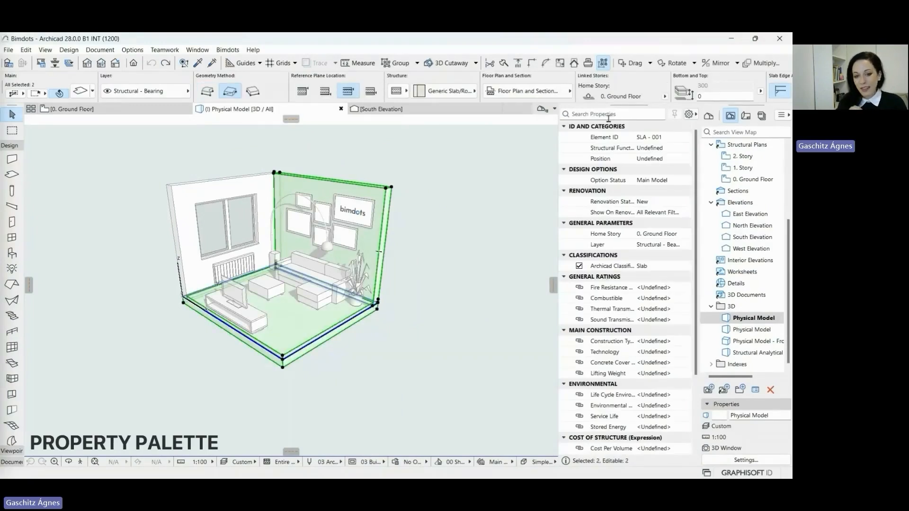
- Search 'fir', set Fire Resistance Rating to a custom 1 hour, and verify it in wall settings
text(fire)
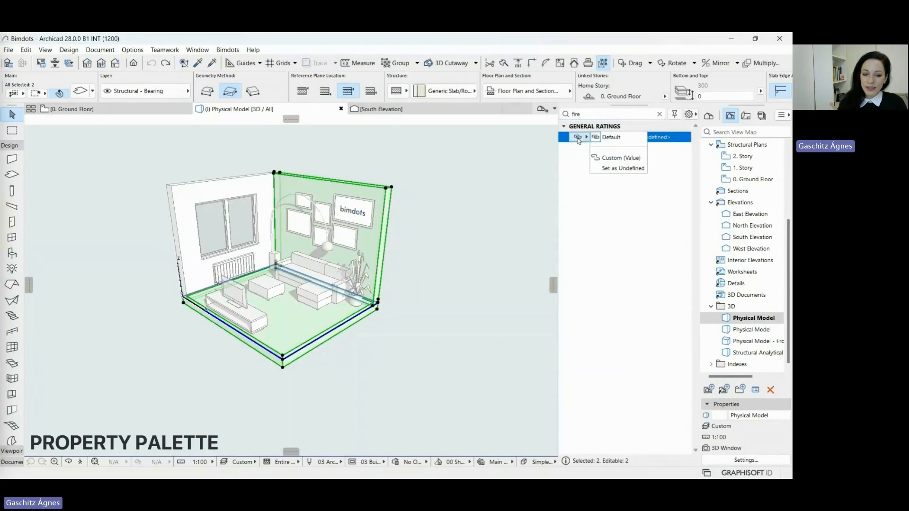
click(621, 157)
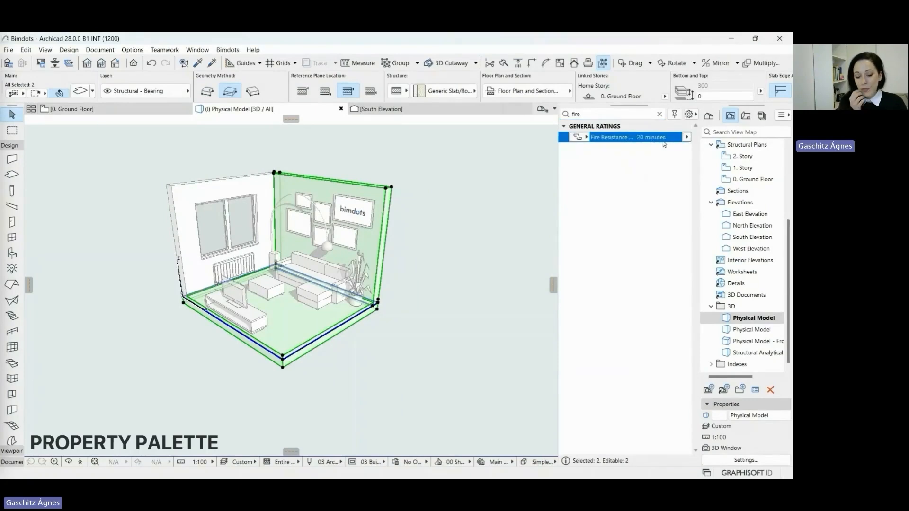
click(687, 136)
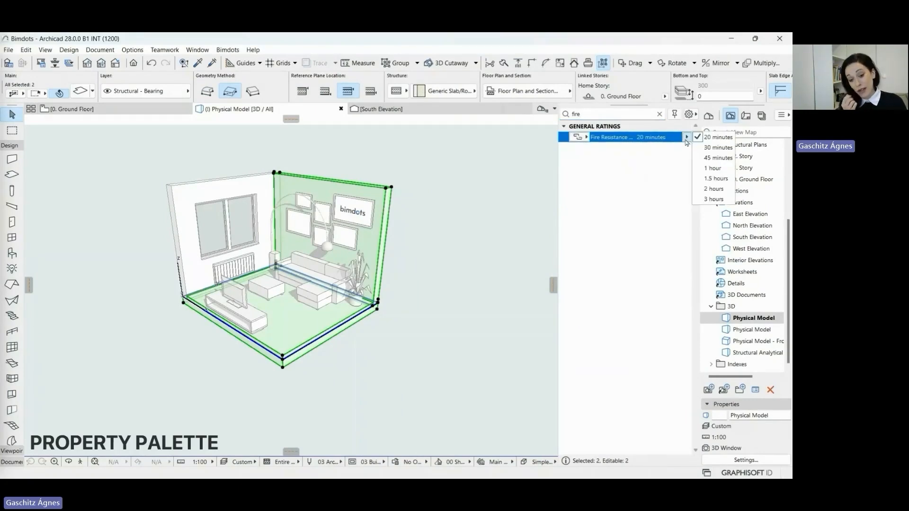
click(712, 168)
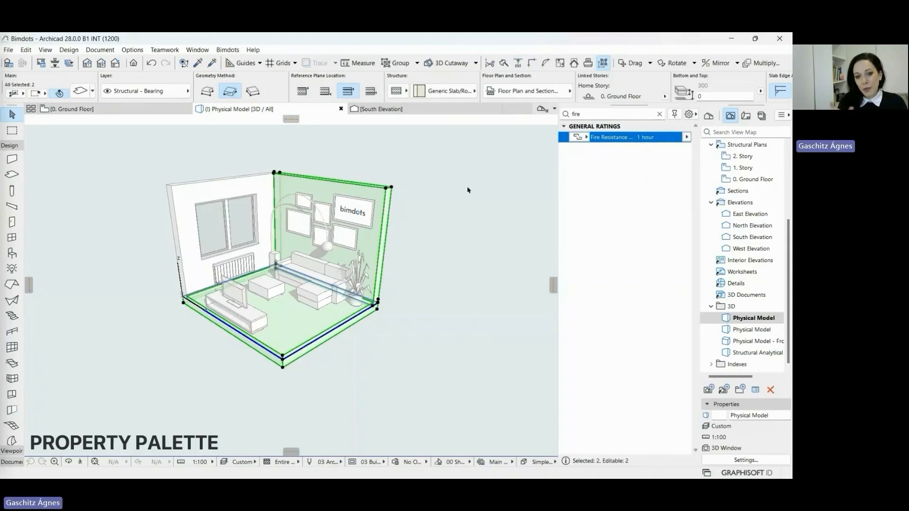
click(470, 190)
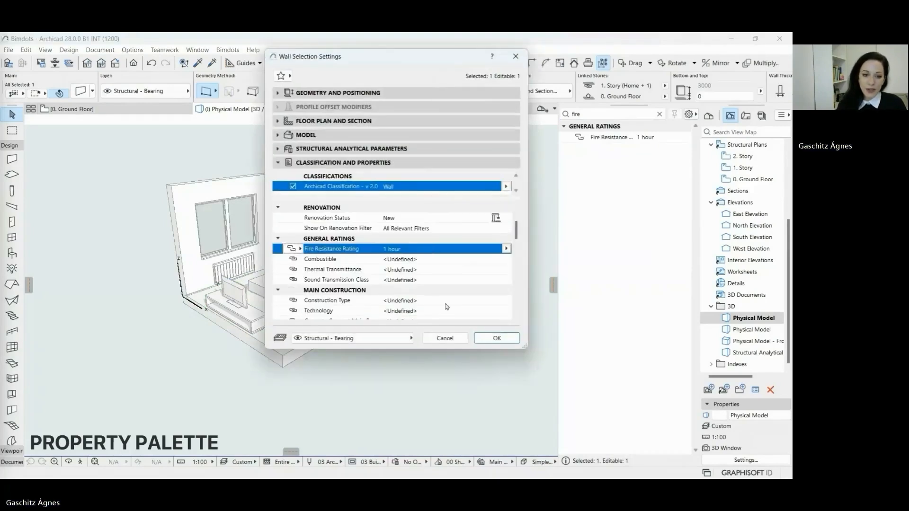
click(444, 338)
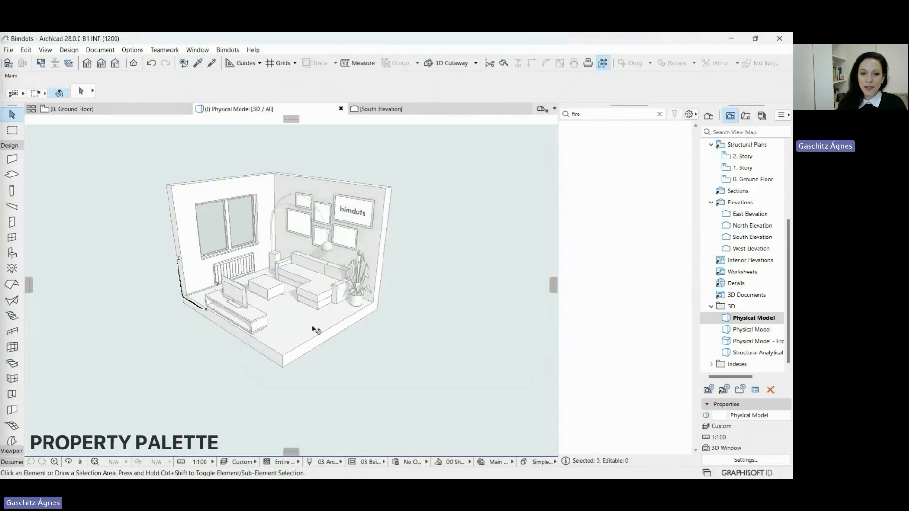
click(278, 324)
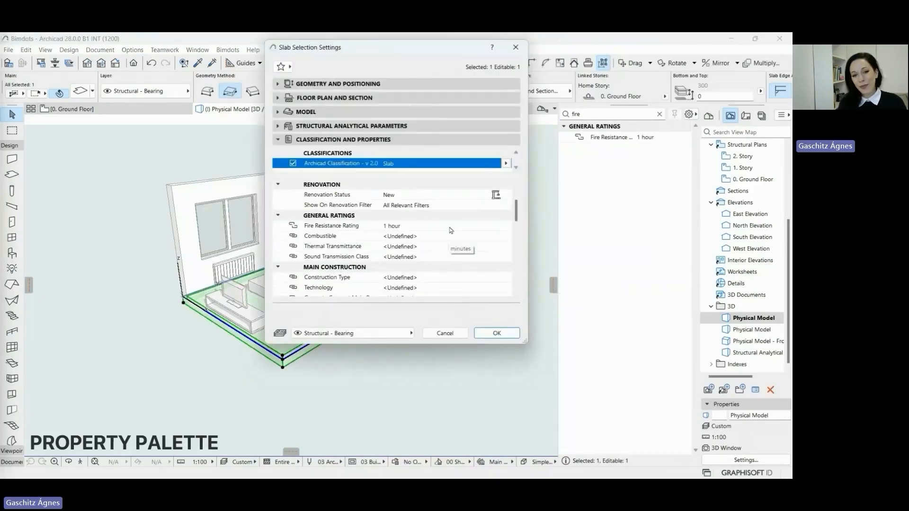
click(330, 226)
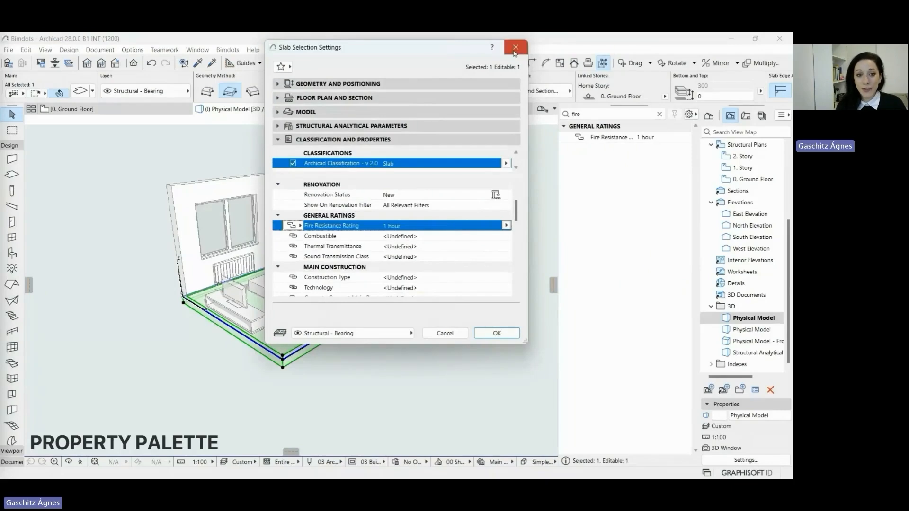
click(514, 47)
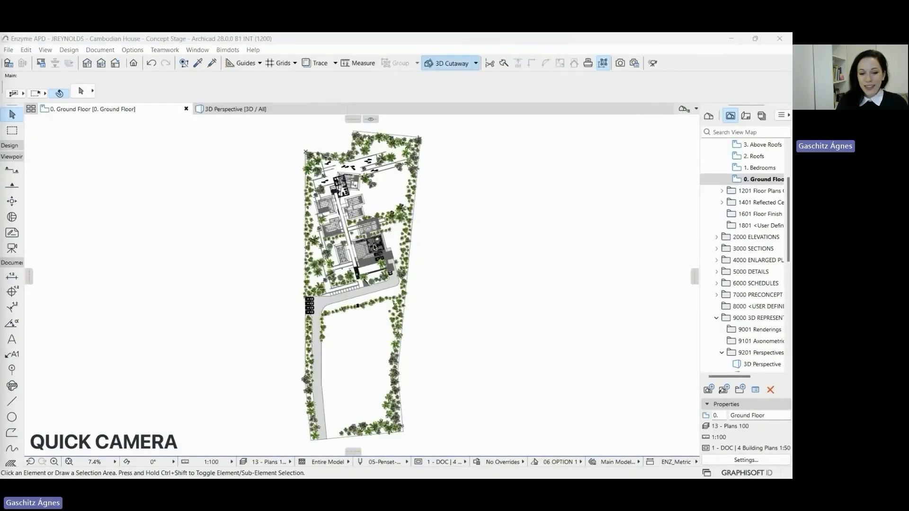
- Zoom into the ground floor plan and aim the Quick Camera at the living room sofa
scroll(up, 3)
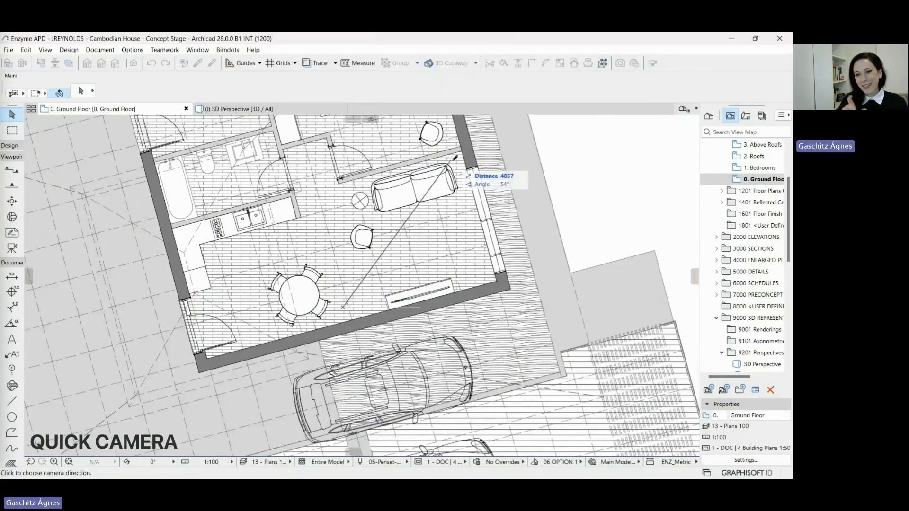
click(234, 109)
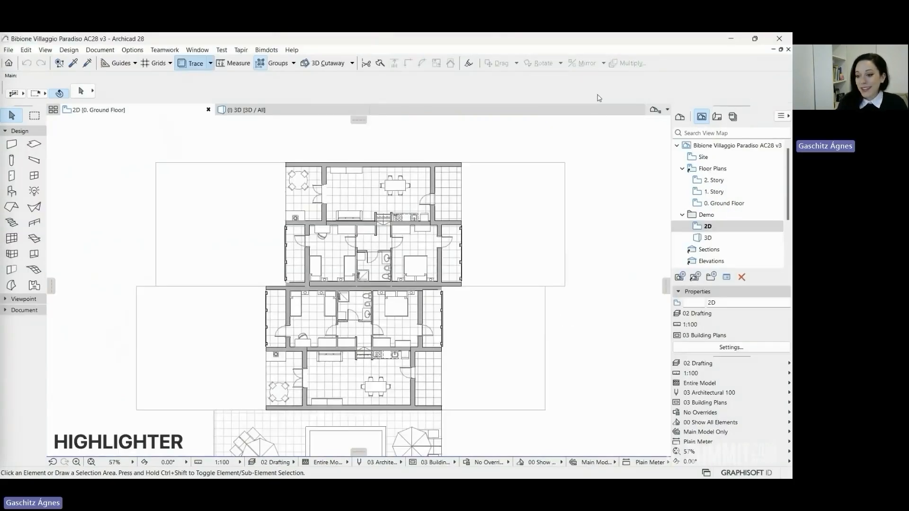
mouse_move(545, 93)
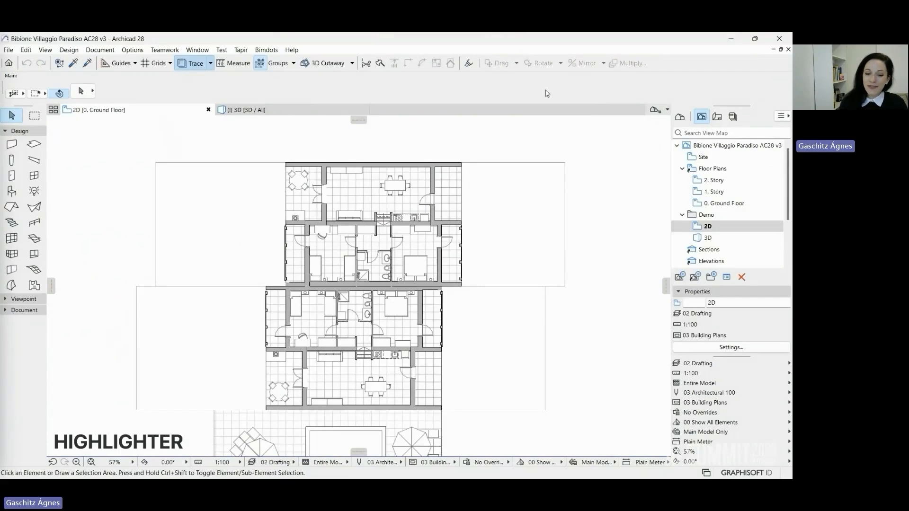
- Highlight the plan by ID and Categories > Position: 35 exterior, 15 interior, 319 undefined
click(467, 63)
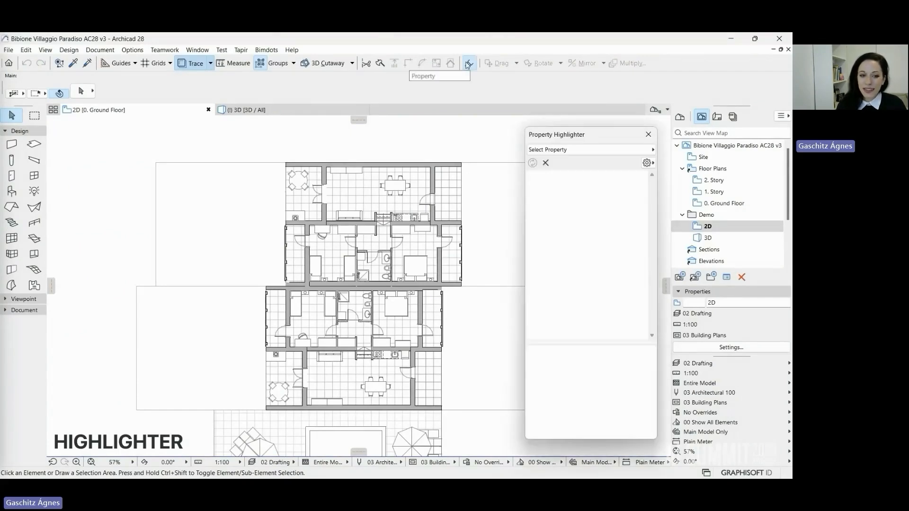
mouse_move(514, 117)
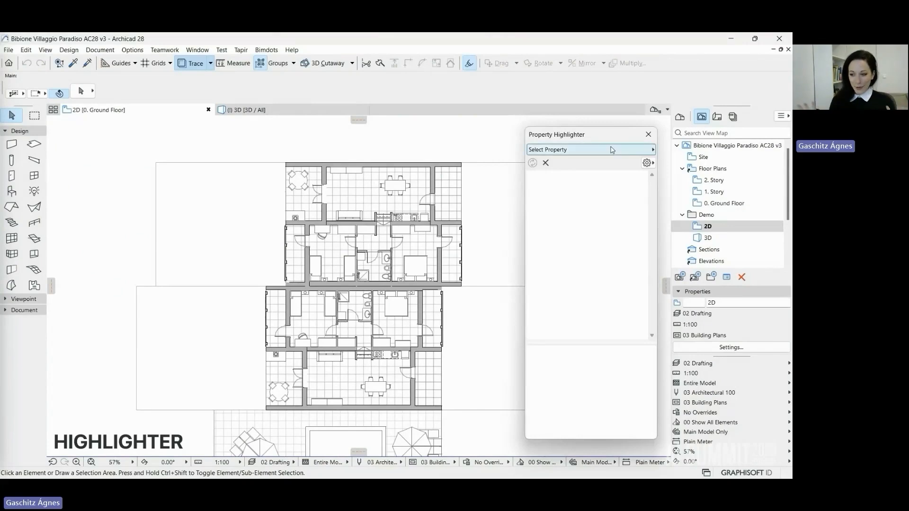
click(589, 150)
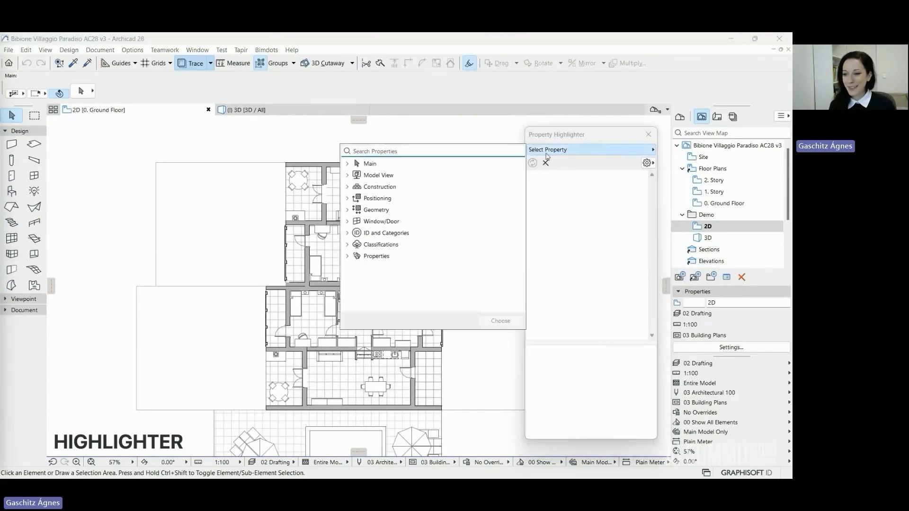
mouse_move(411, 237)
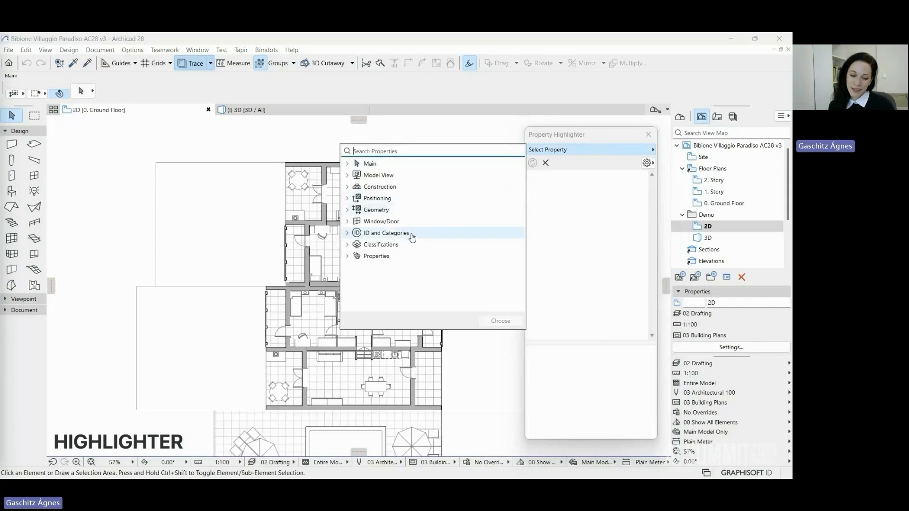
mouse_move(402, 251)
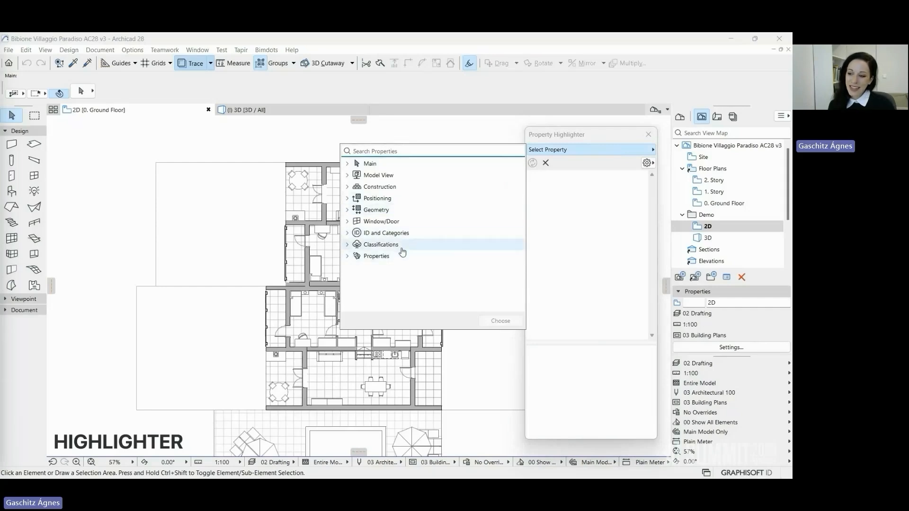
click(347, 232)
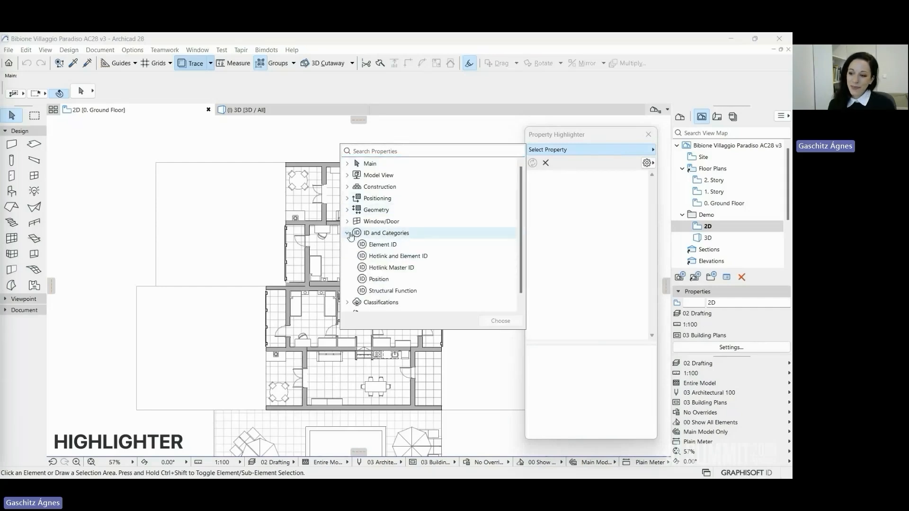
click(378, 279)
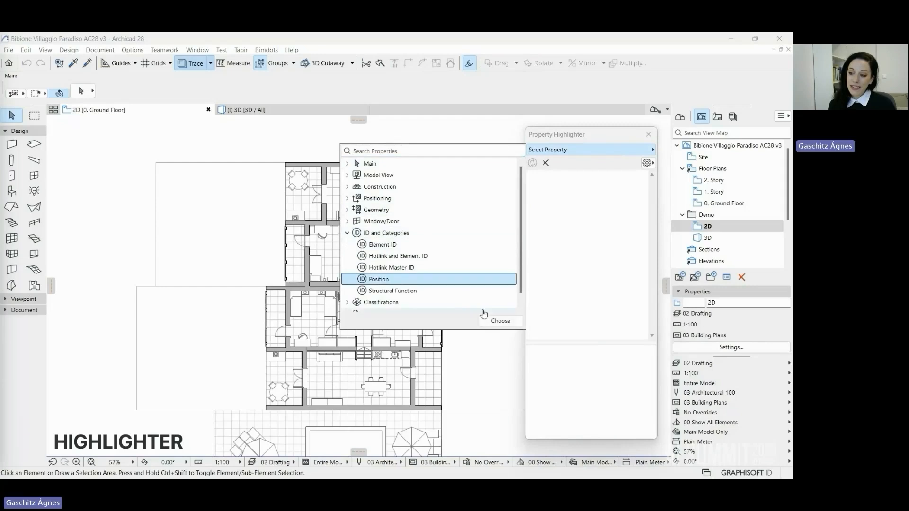
click(499, 321)
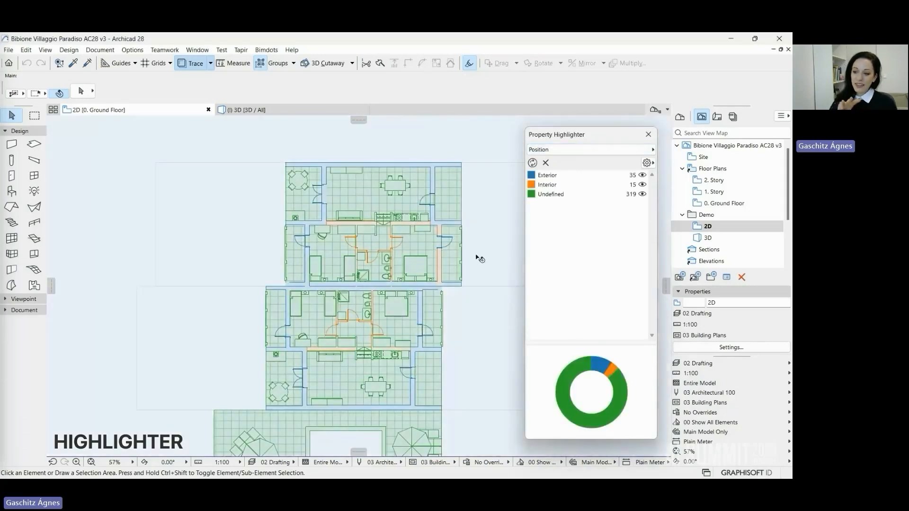
- Zoom in and back out around the Position-coloured ground floor plan
scroll(up, 3)
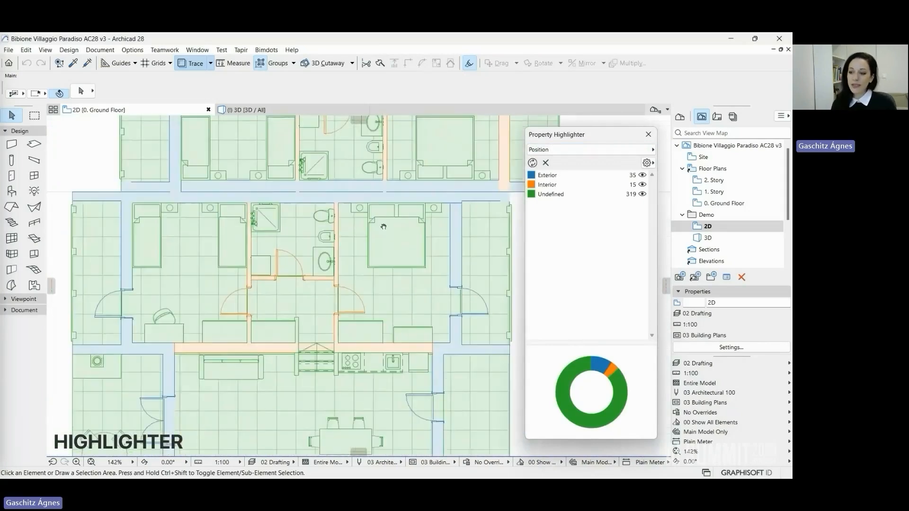
scroll(down, 3)
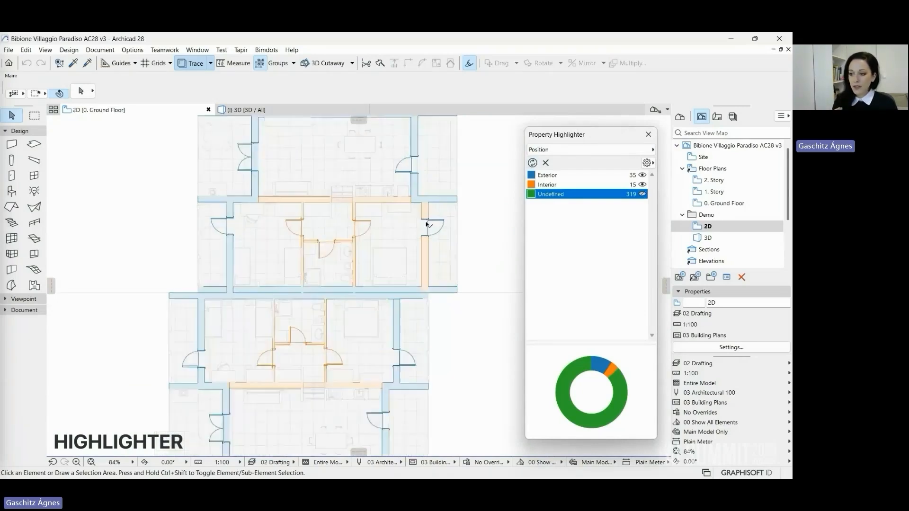
- Change the chosen wall's Position from Interior to Exterior, making counts 36 exterior and 14 interior
click(431, 223)
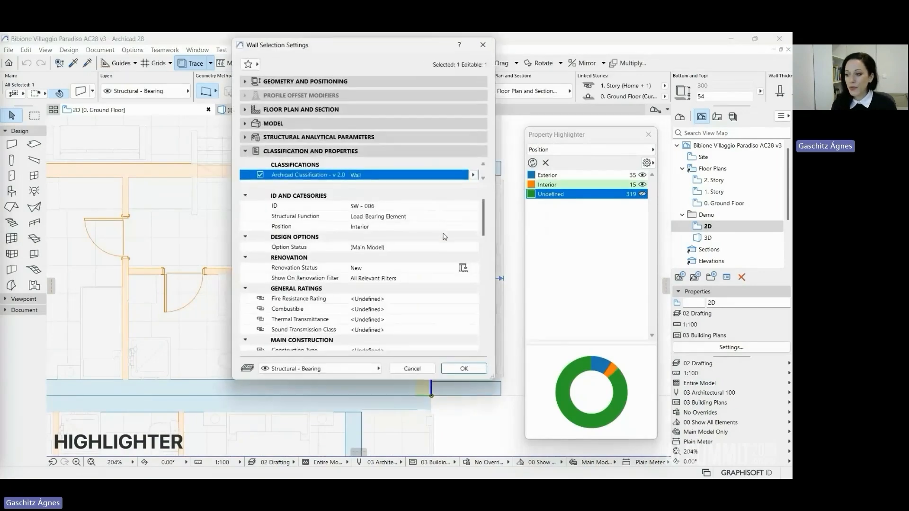
click(473, 226)
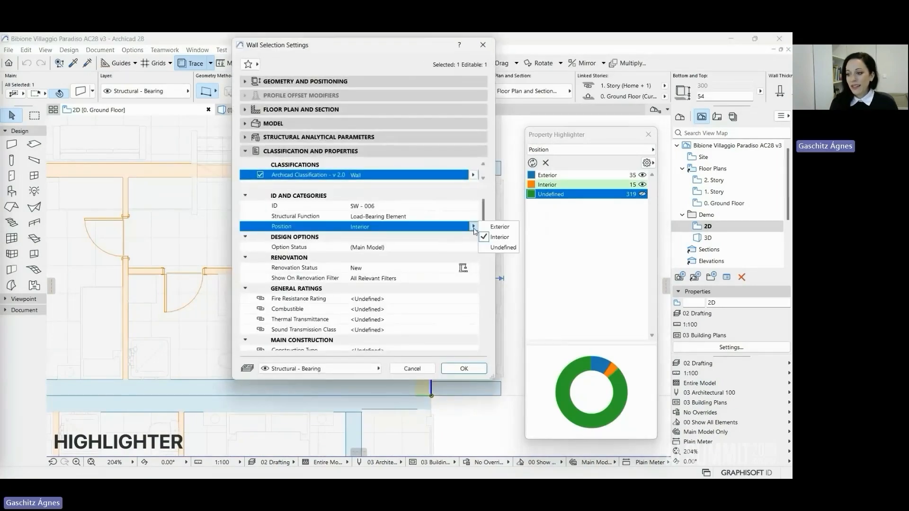
click(499, 226)
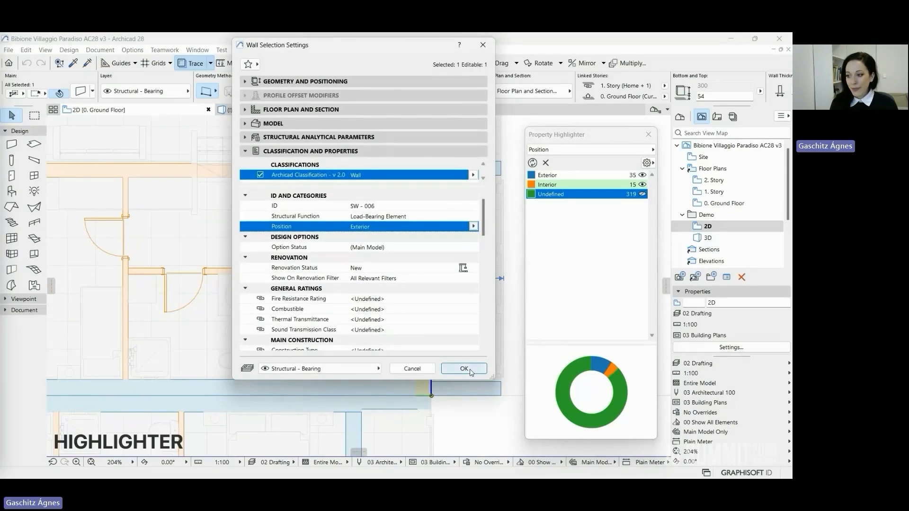
click(462, 369)
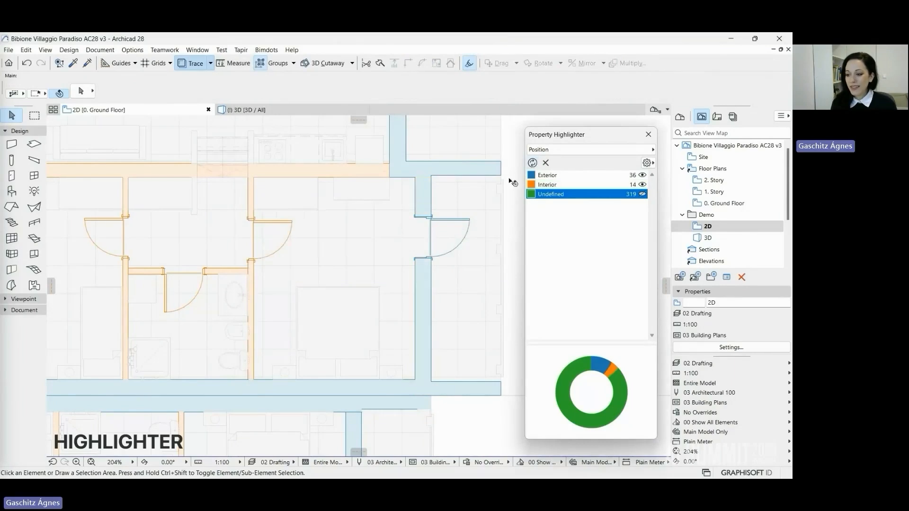
scroll(down, 3)
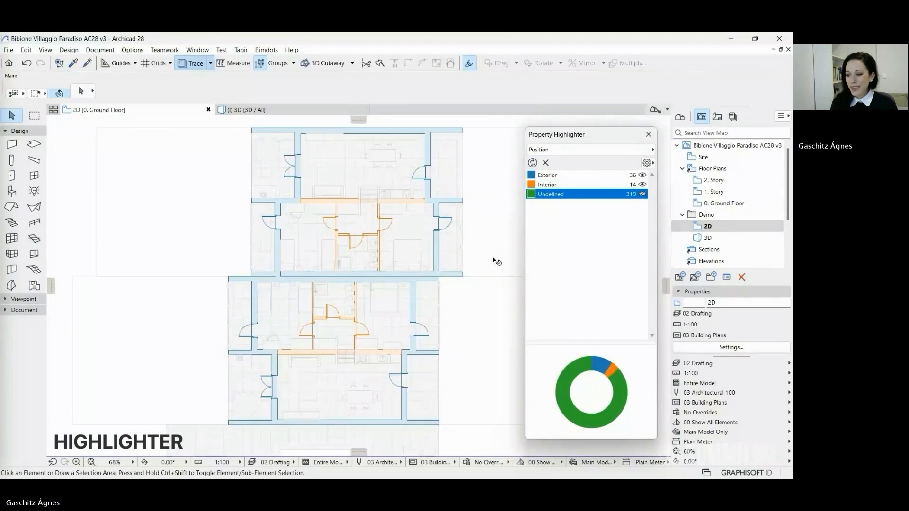
mouse_move(529, 204)
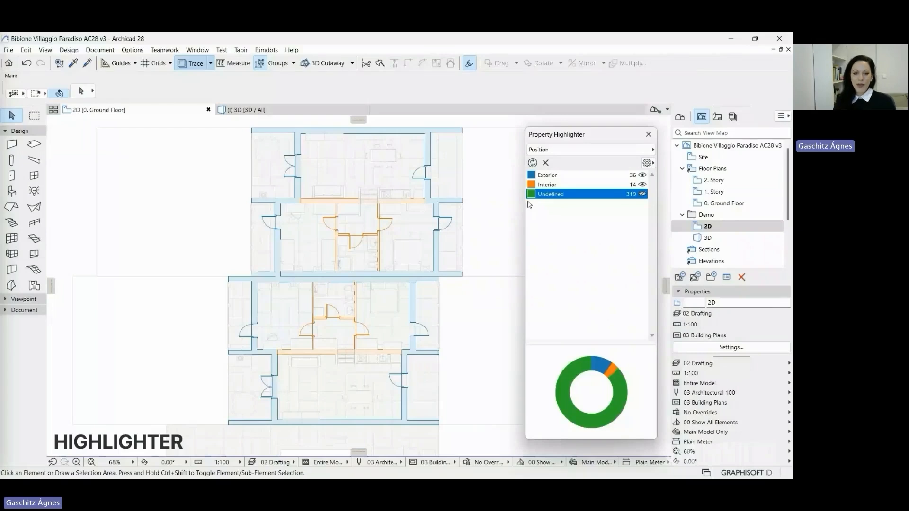
click(241, 110)
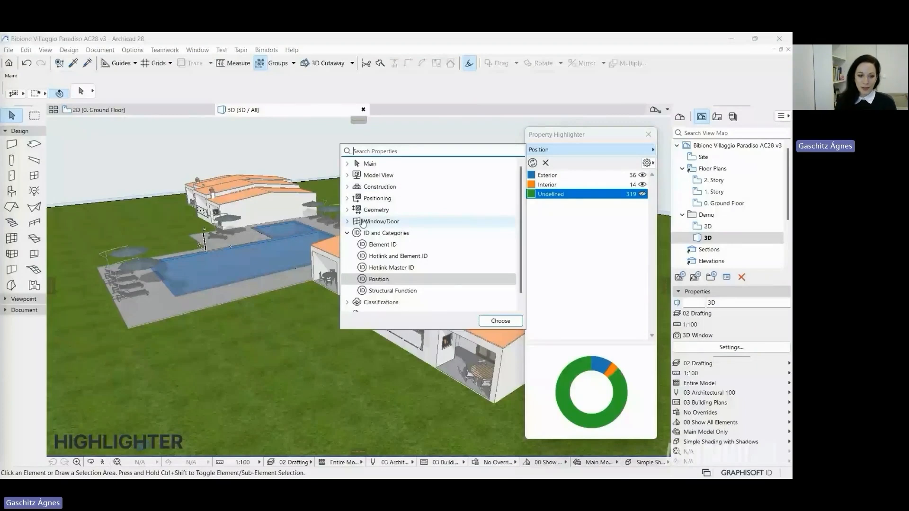
- Colour the 3D model by Window/Door Nominal W x H Size and select the lone 0.900×2.200 door
click(347, 222)
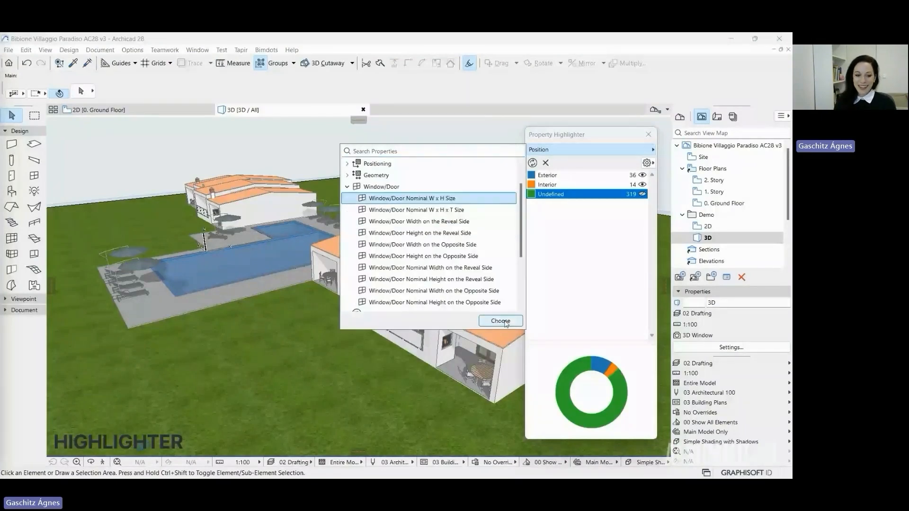
click(500, 321)
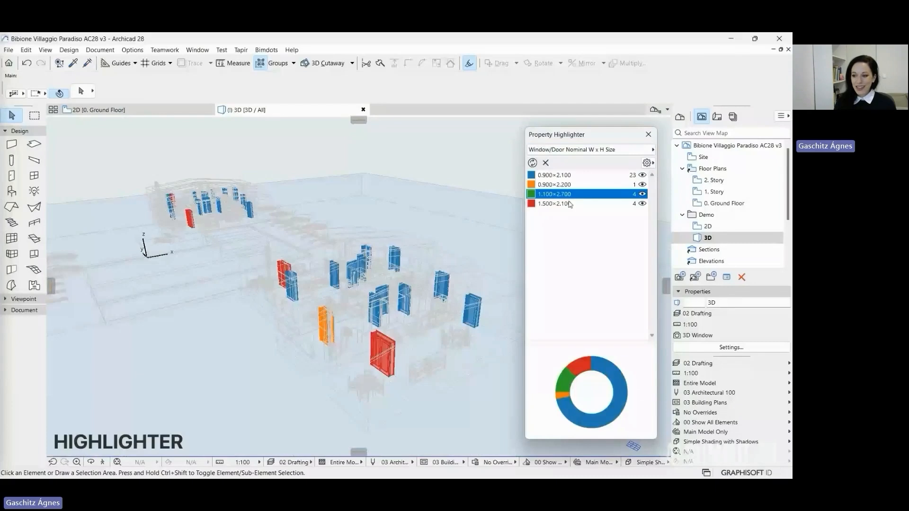
click(579, 184)
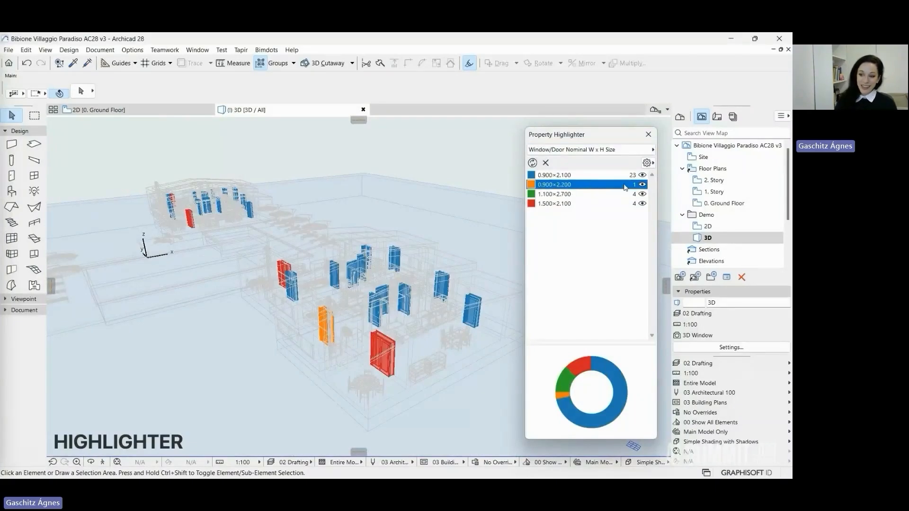
click(640, 184)
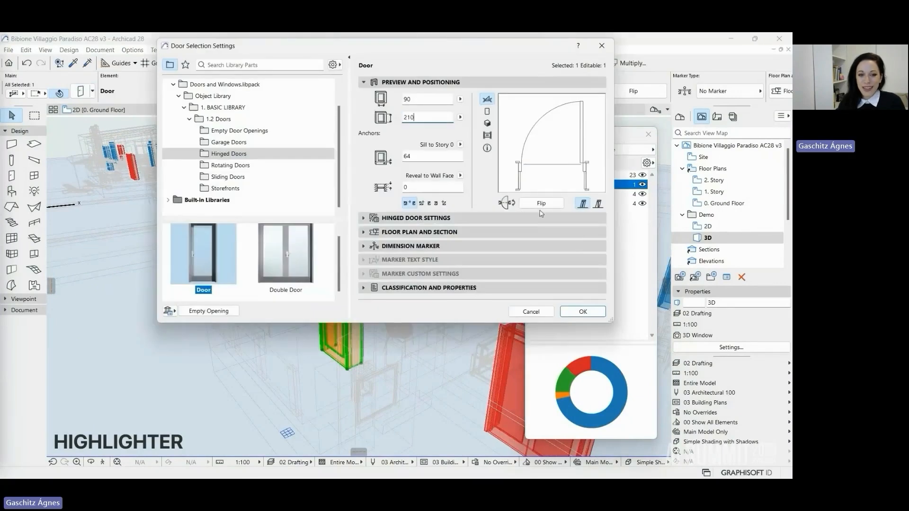
- Confirm the lone door's new 210 height, merging it into the 0.900×2.100 group
click(582, 311)
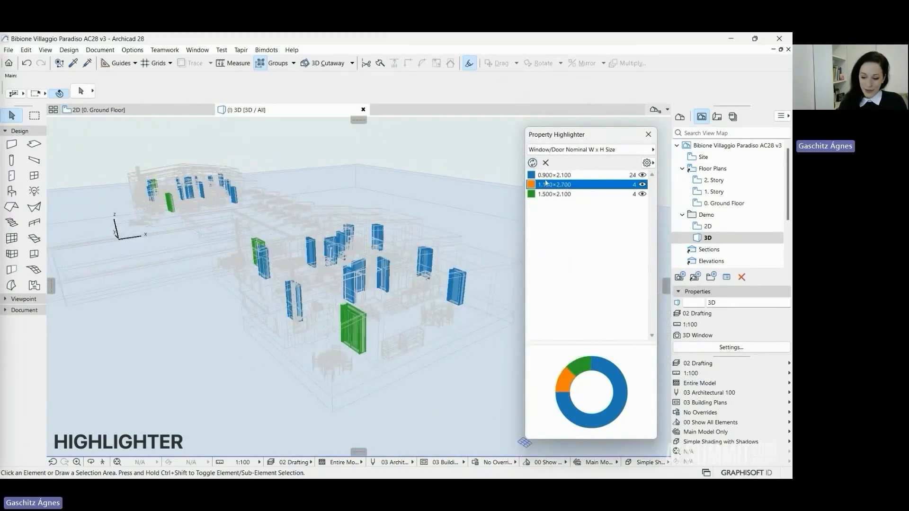
- Colour the 3D model by Archicad Classification - v 2.0, then clear the colouring
click(590, 149)
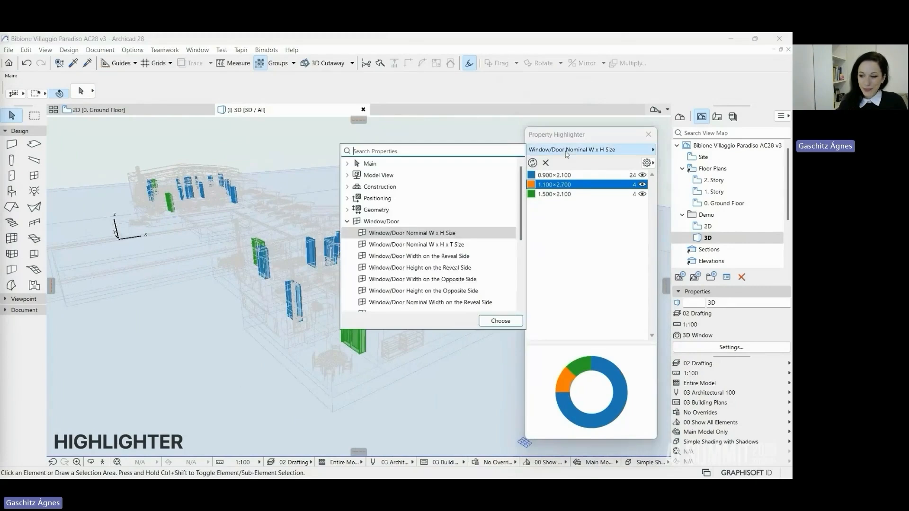
click(346, 221)
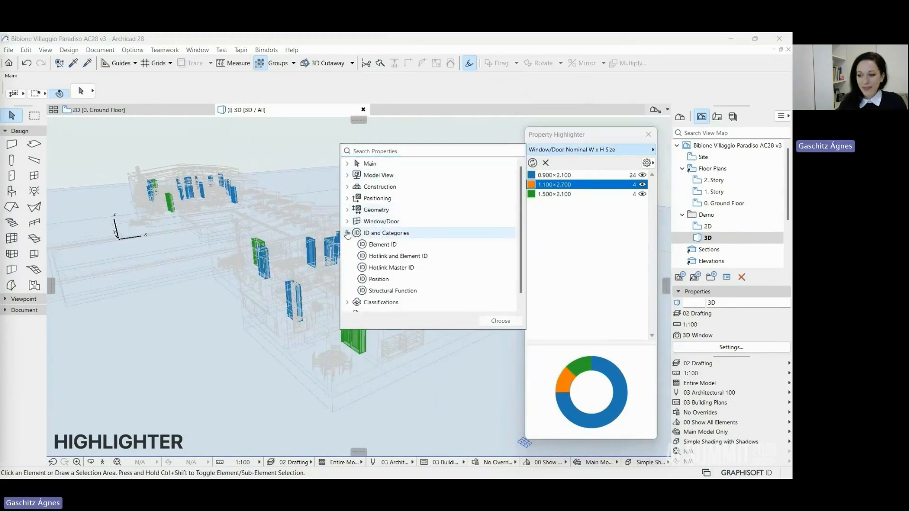
click(346, 302)
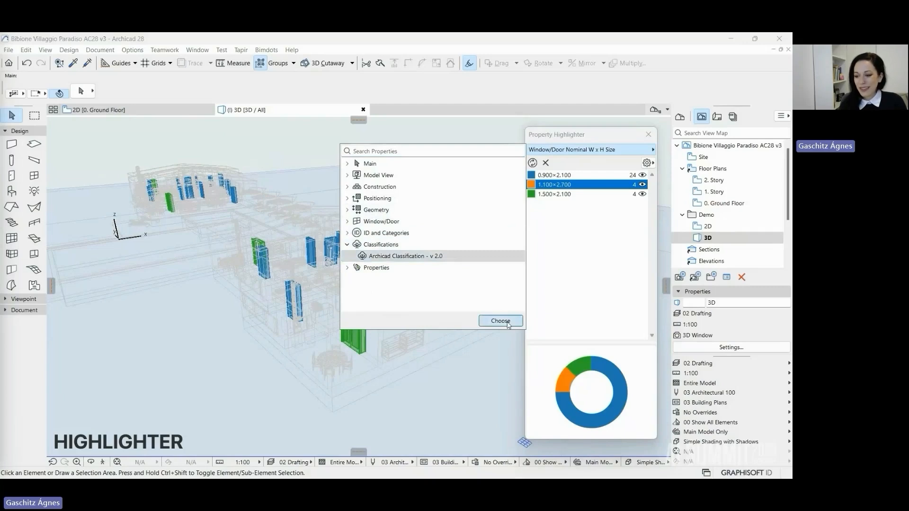
click(500, 320)
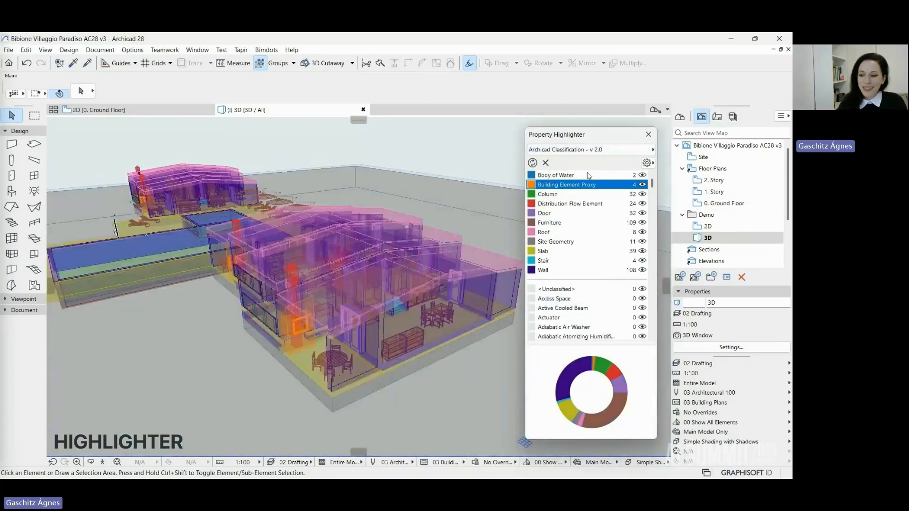
mouse_move(574, 362)
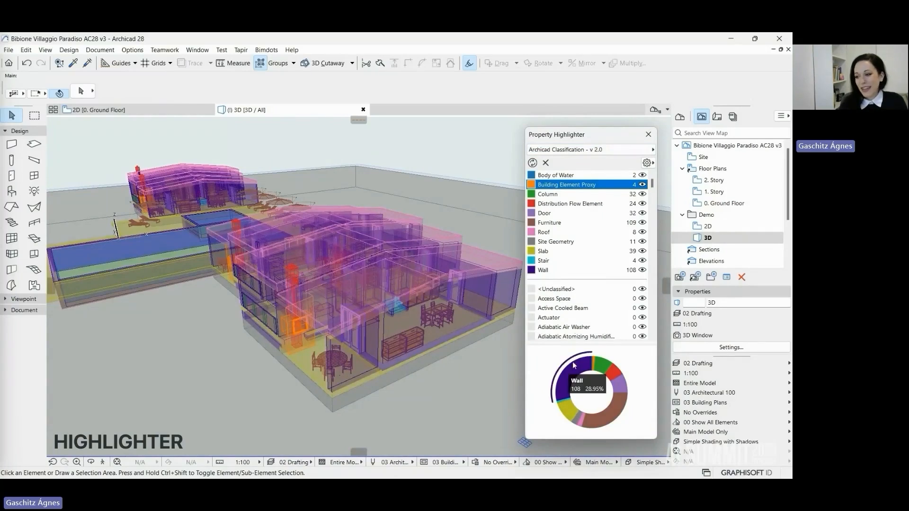
mouse_move(593, 365)
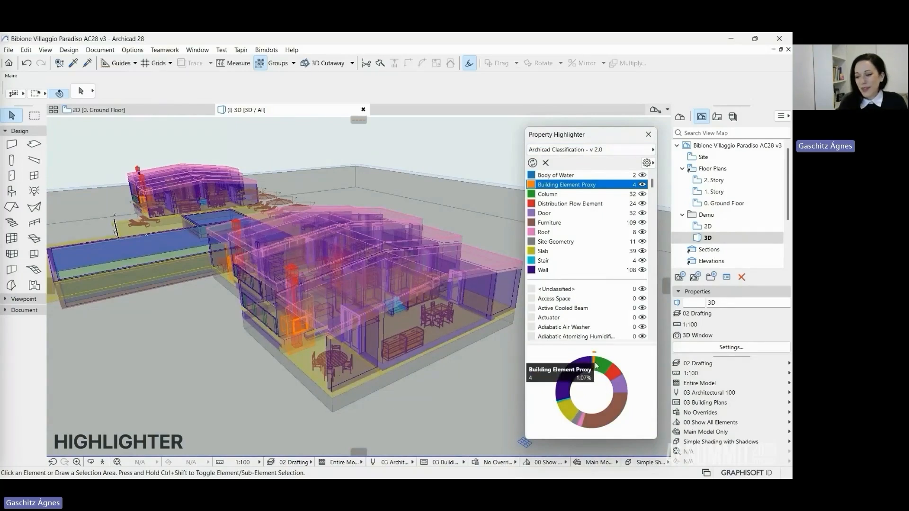
mouse_move(617, 394)
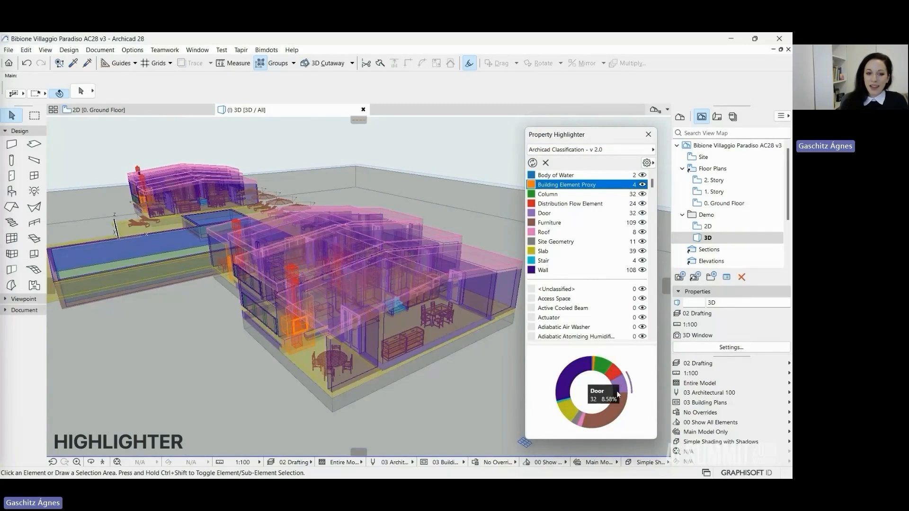
mouse_move(616, 404)
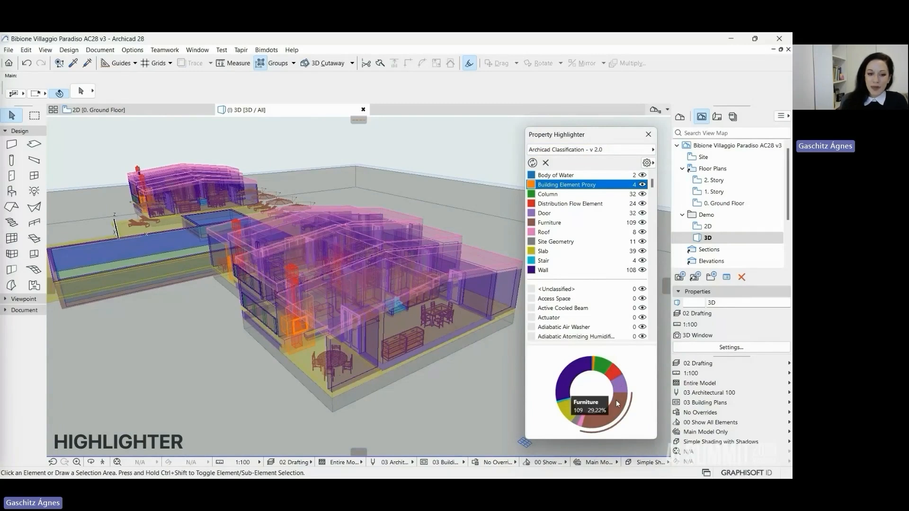
mouse_move(561, 165)
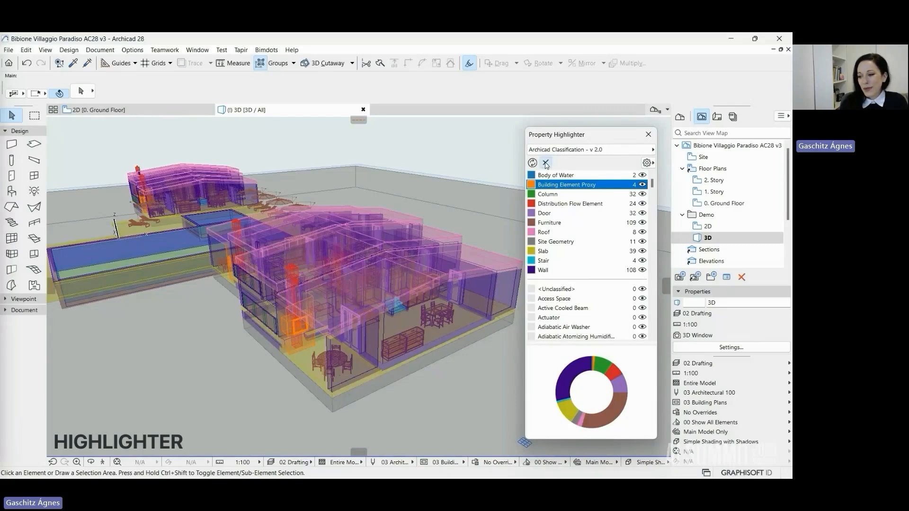
click(545, 162)
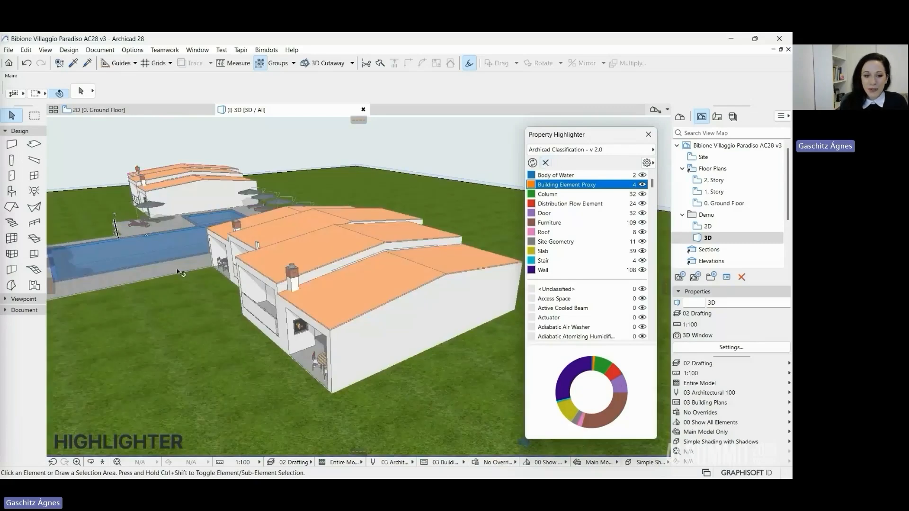